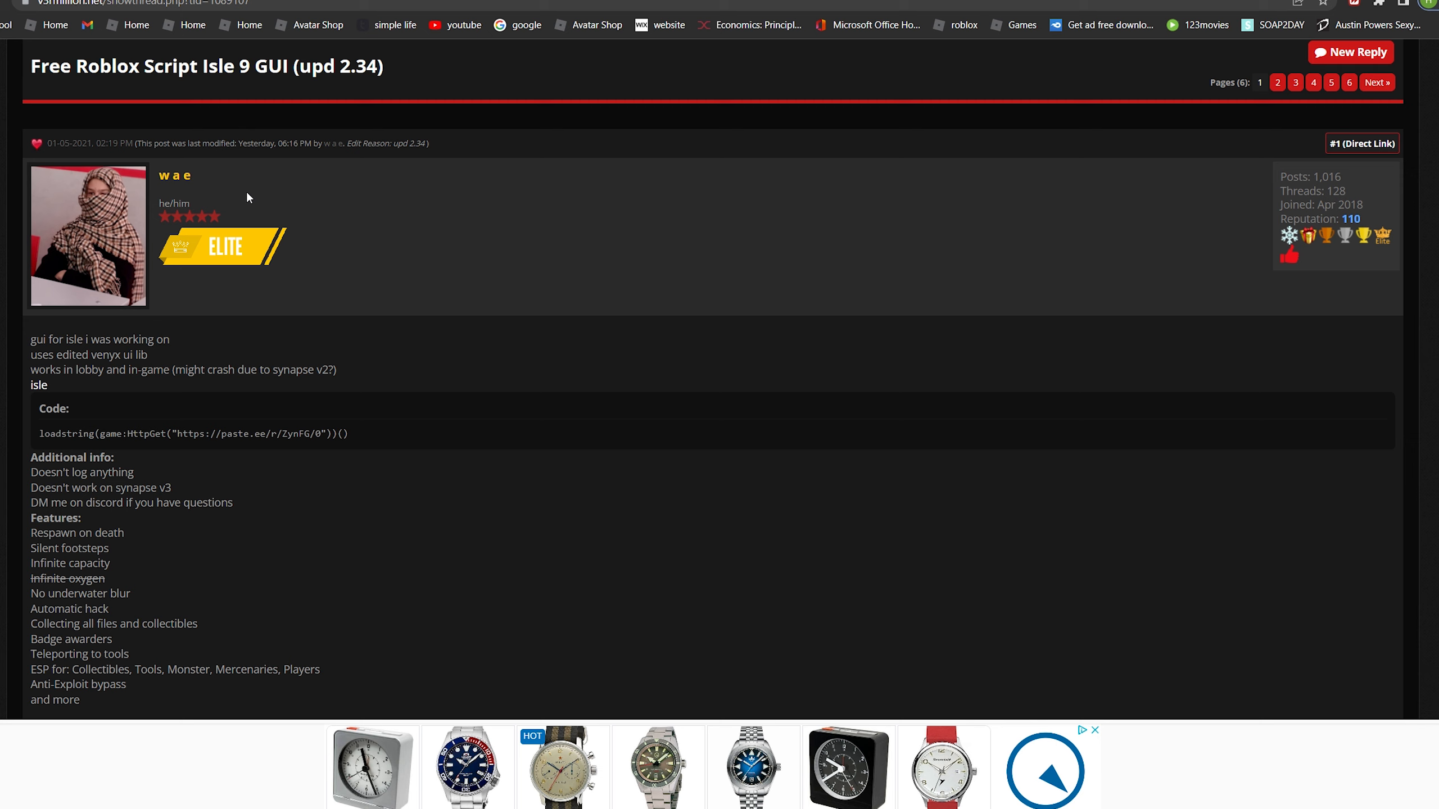
mouse_move(300, 191)
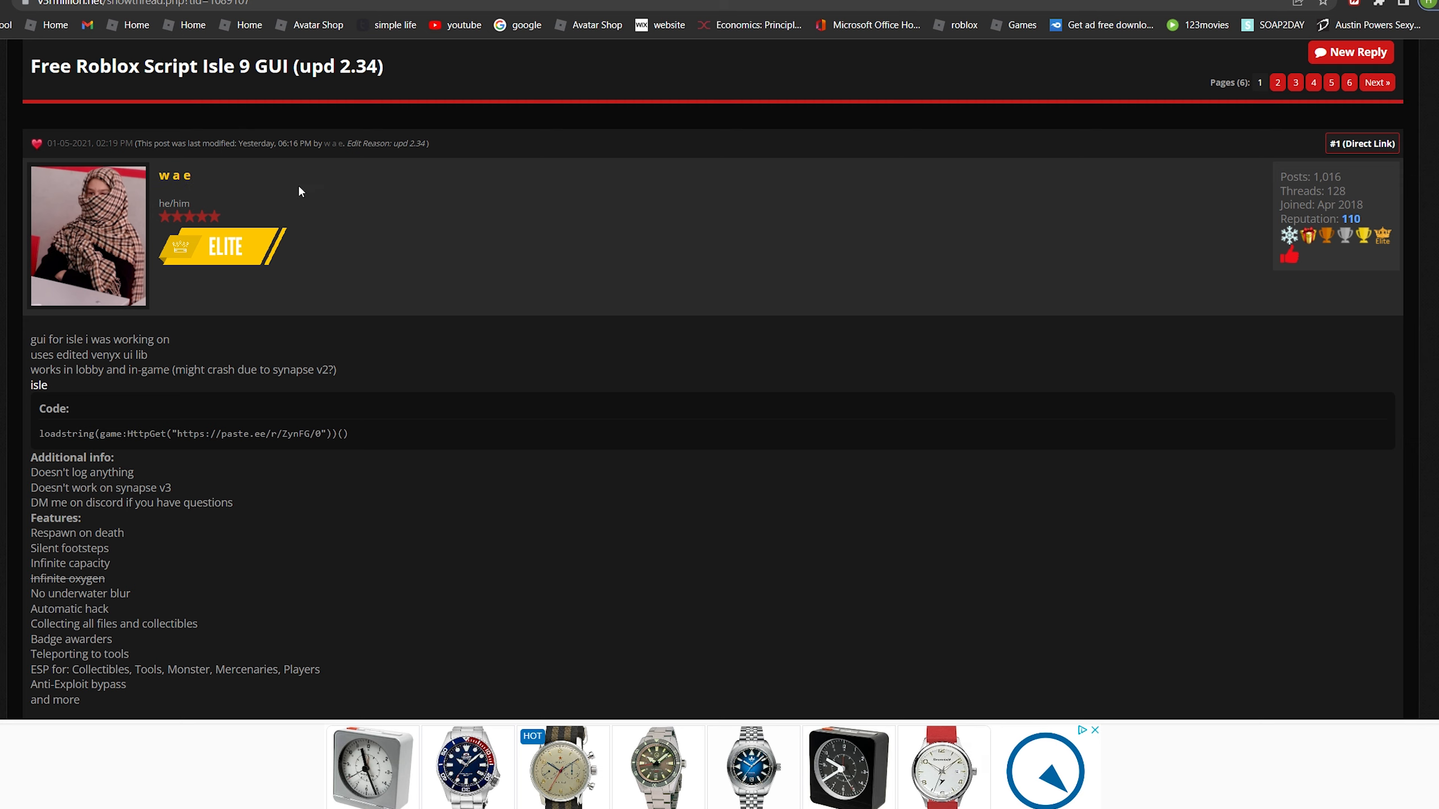
mouse_move(450, 379)
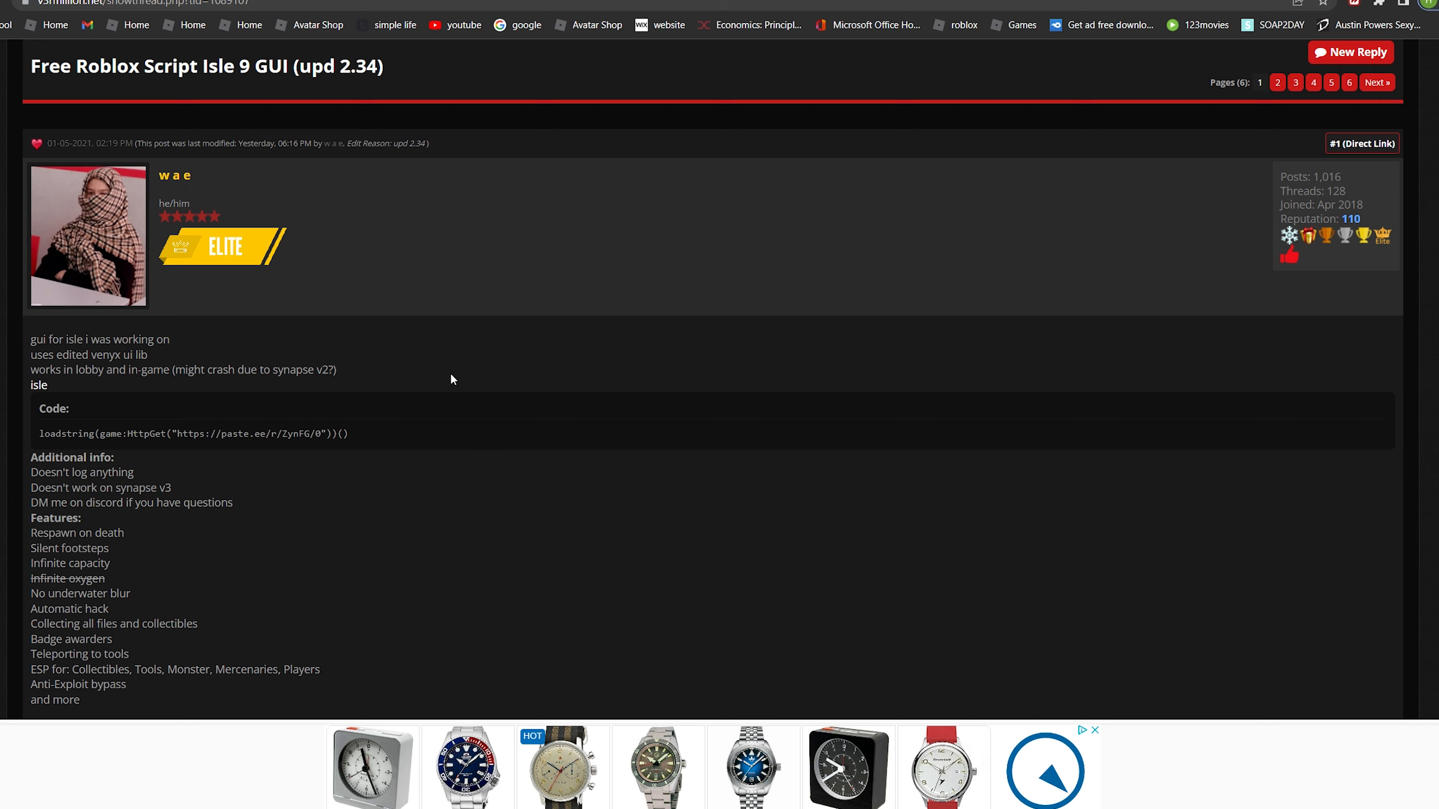
mouse_move(386, 468)
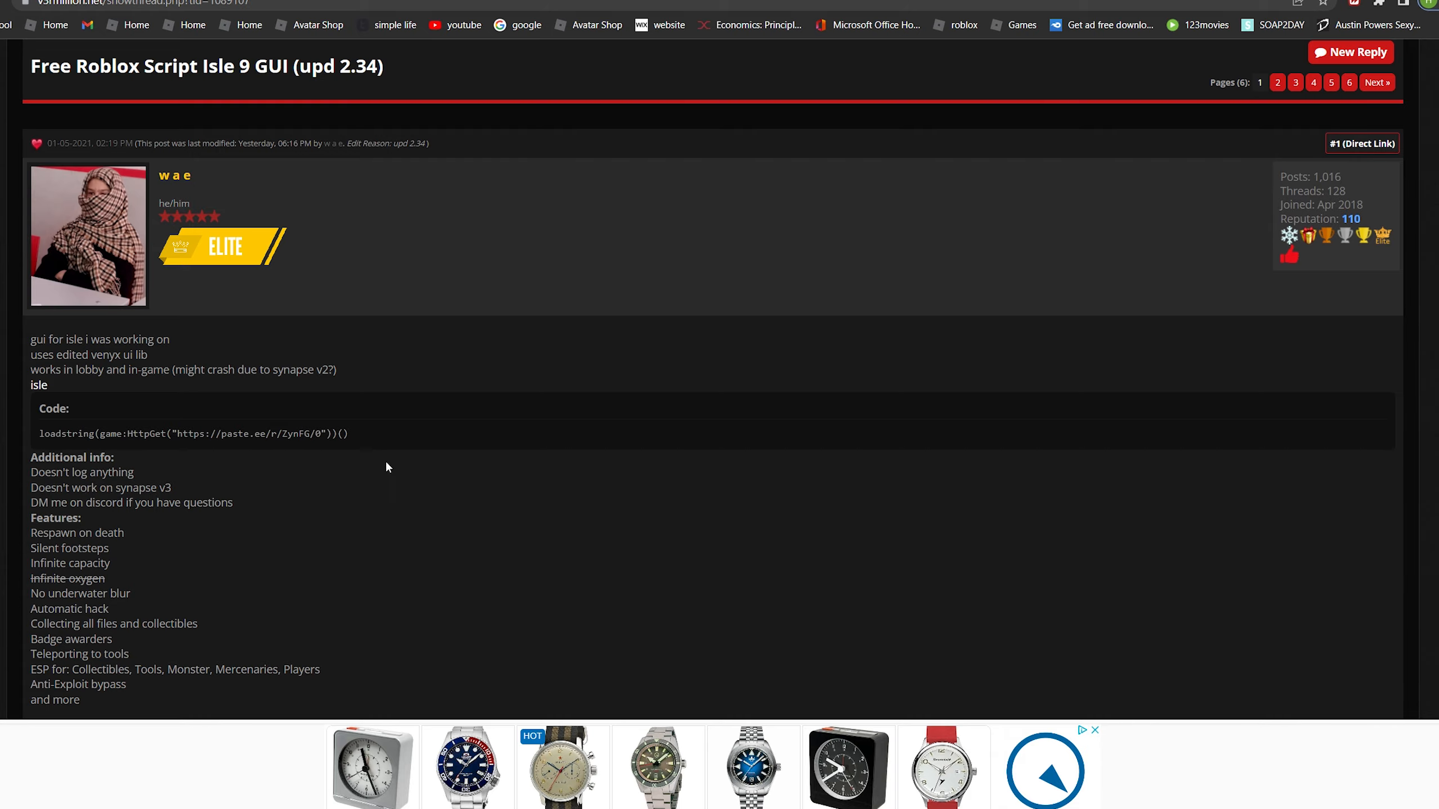
- Scroll through the V3rmillion Isle 9 script thread and its loadstring code
scroll(down, 3)
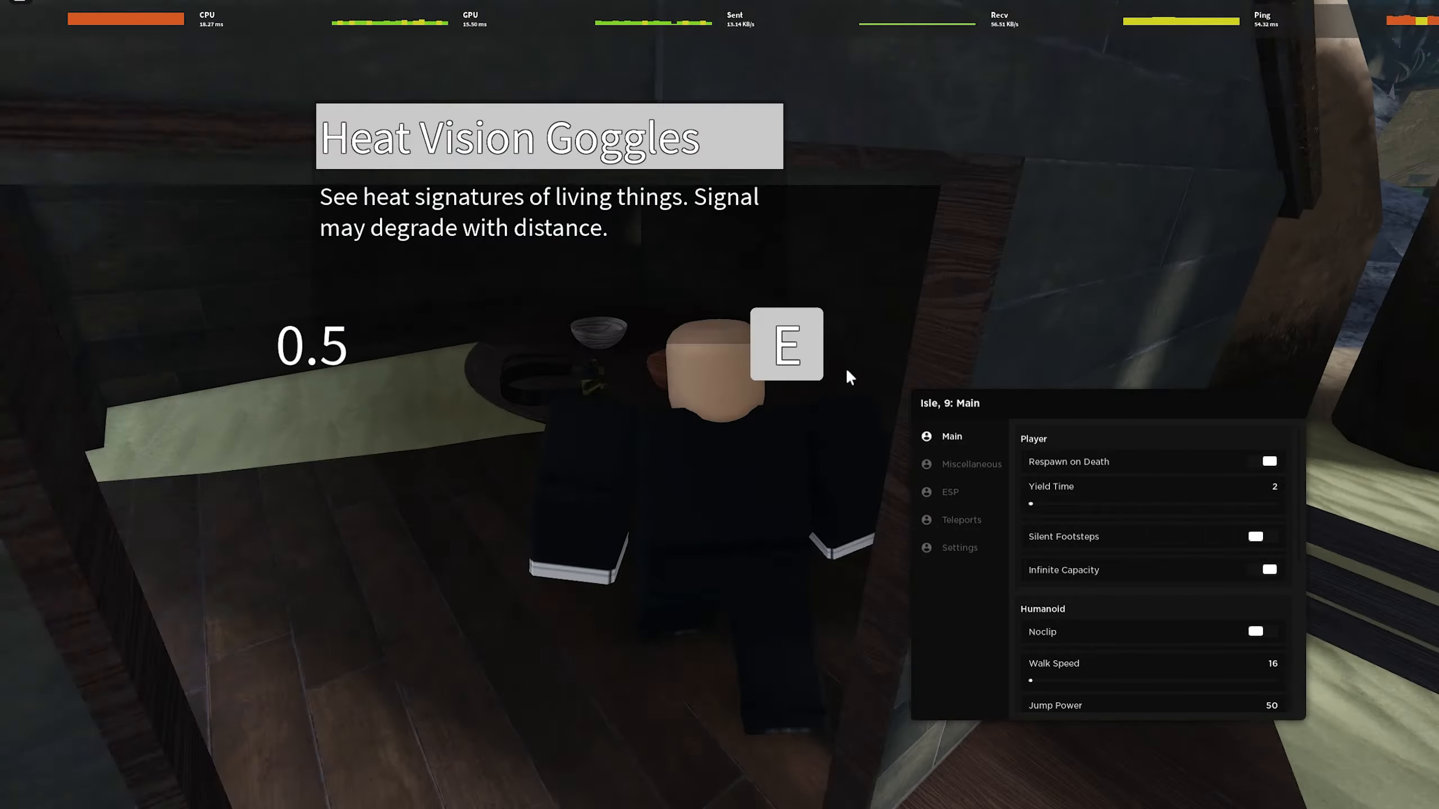
- Push the Walk Speed slider up to about 452, then drag it back down
key(e)
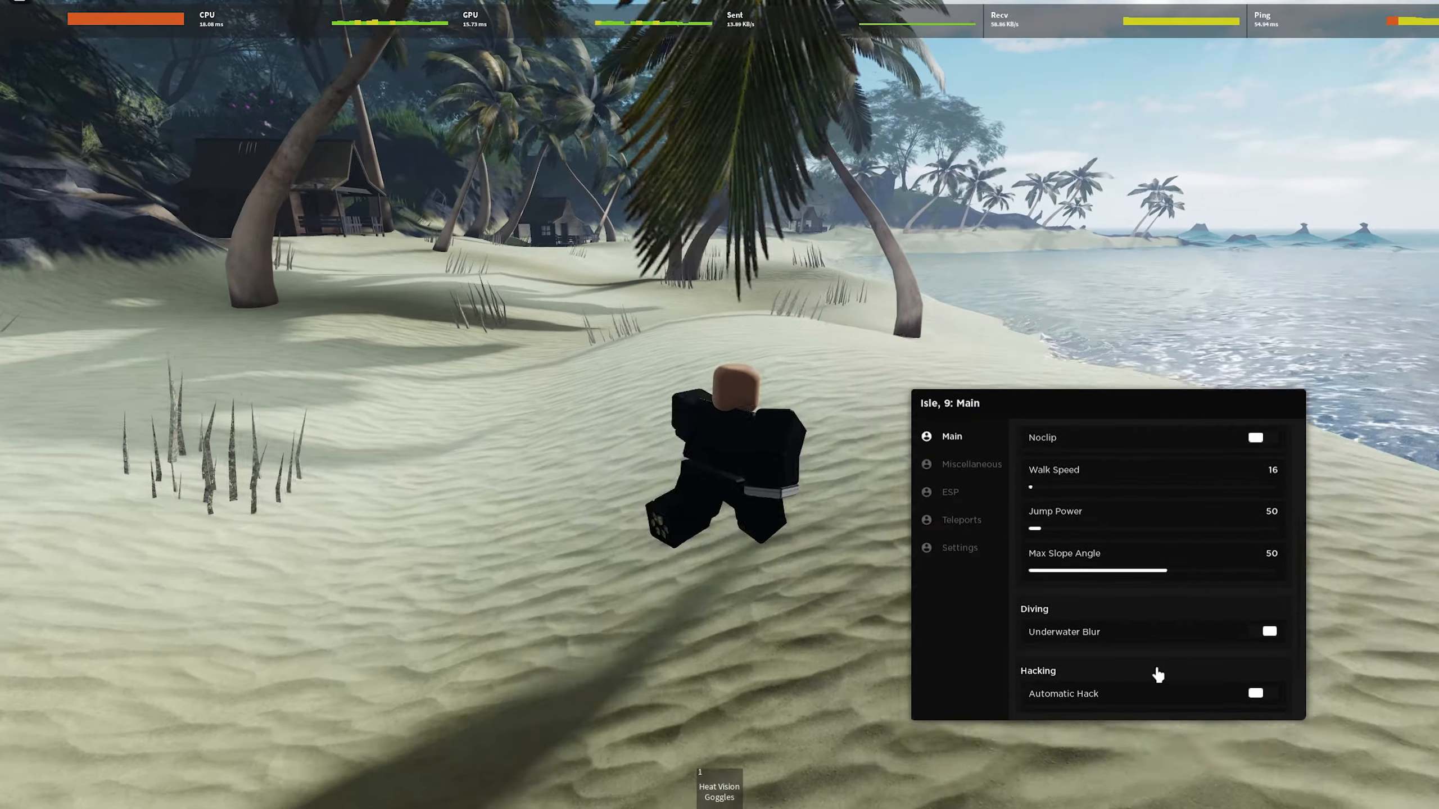
drag(1029, 487, 1143, 487)
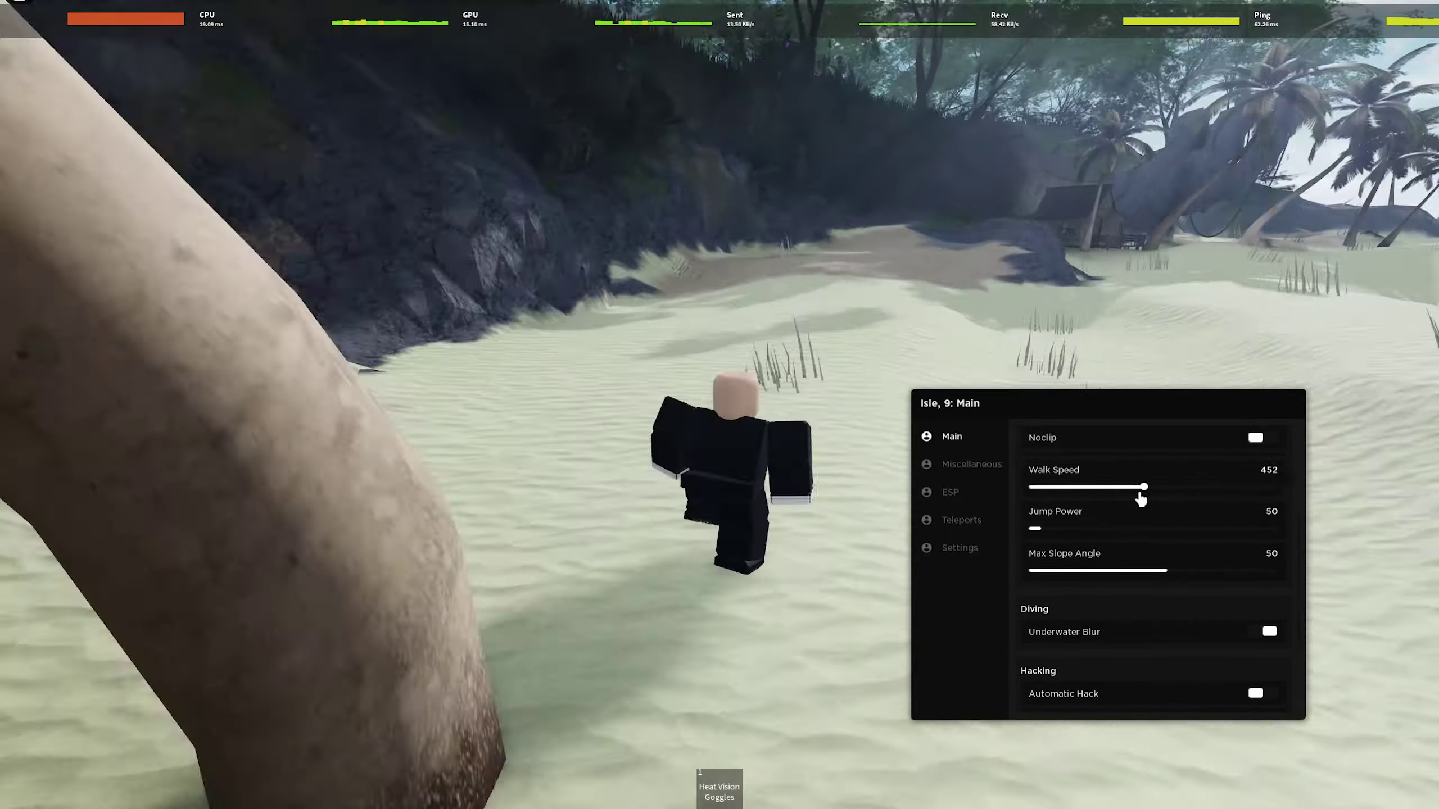
drag(1143, 488, 1034, 487)
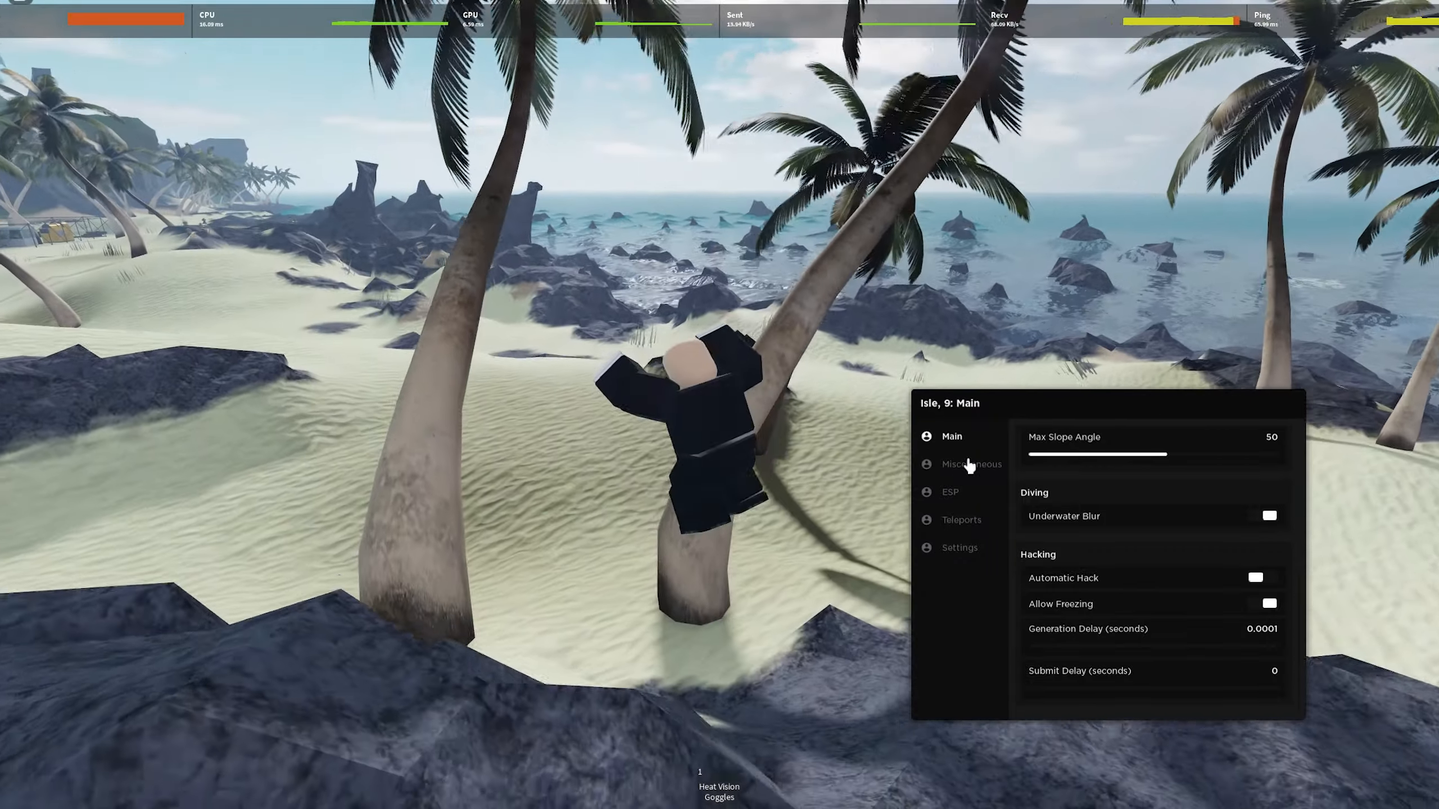
- Show the Miscellaneous options, scroll the Terrain section, and turn Classify Content off
click(972, 464)
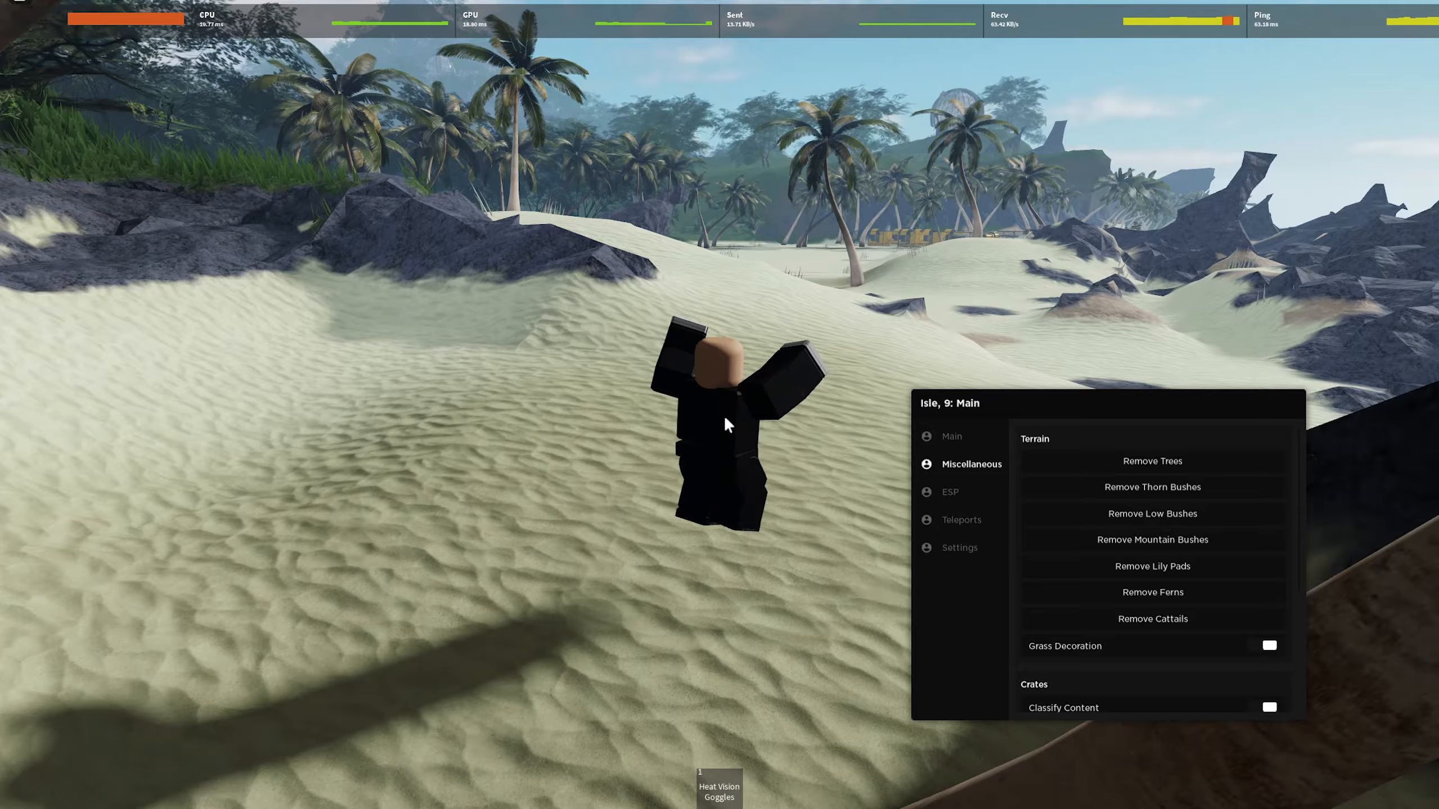
scroll(down, 3)
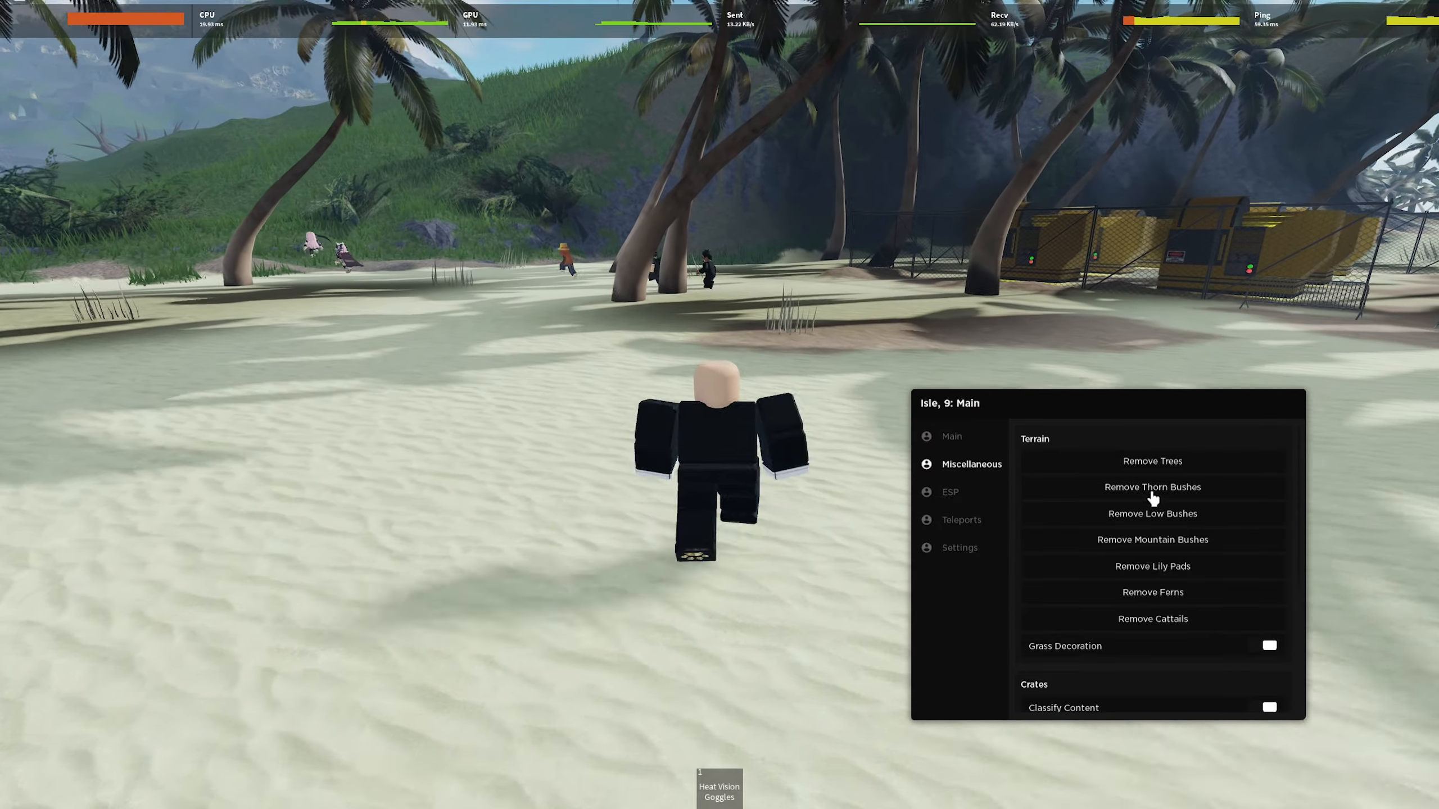
scroll(down, 3)
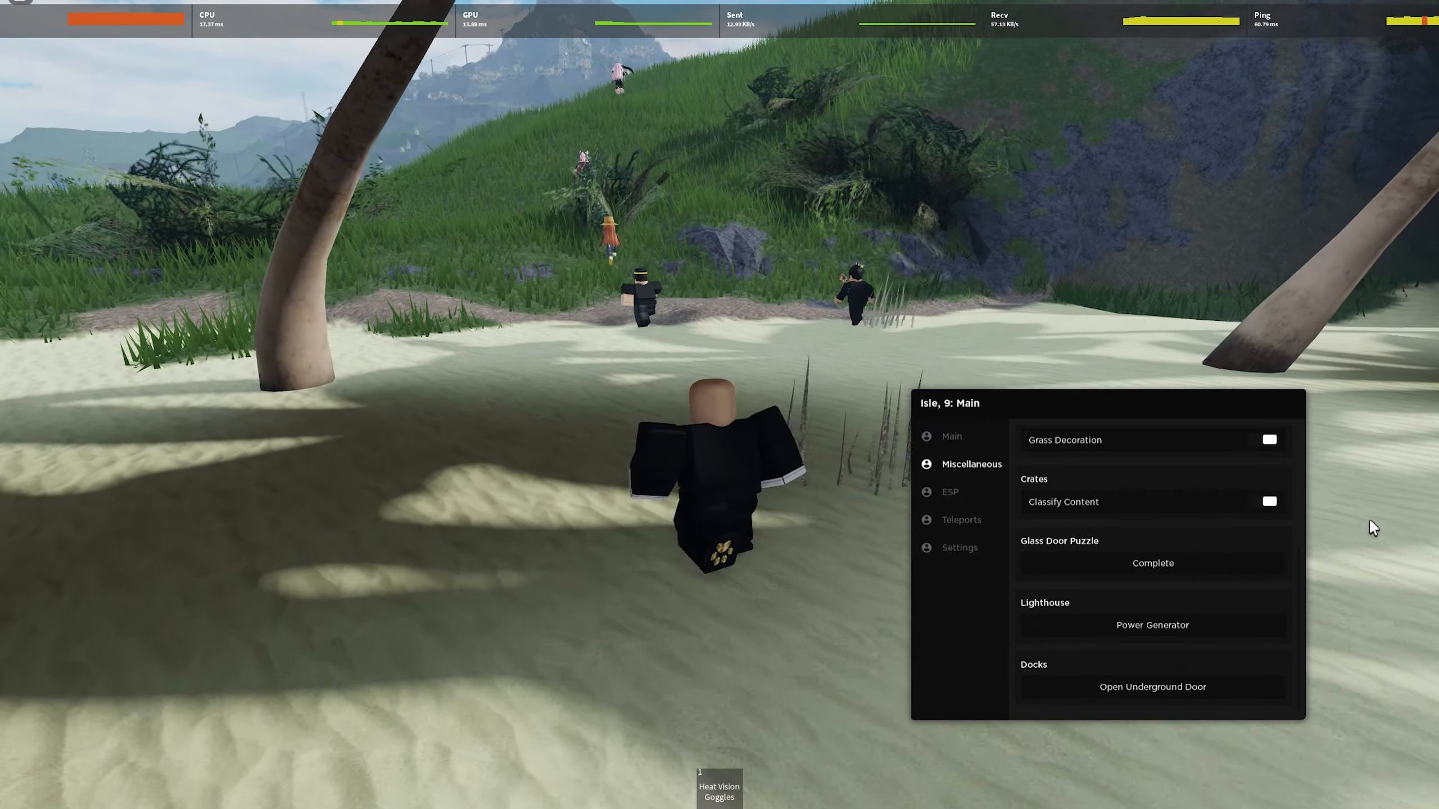
click(1266, 501)
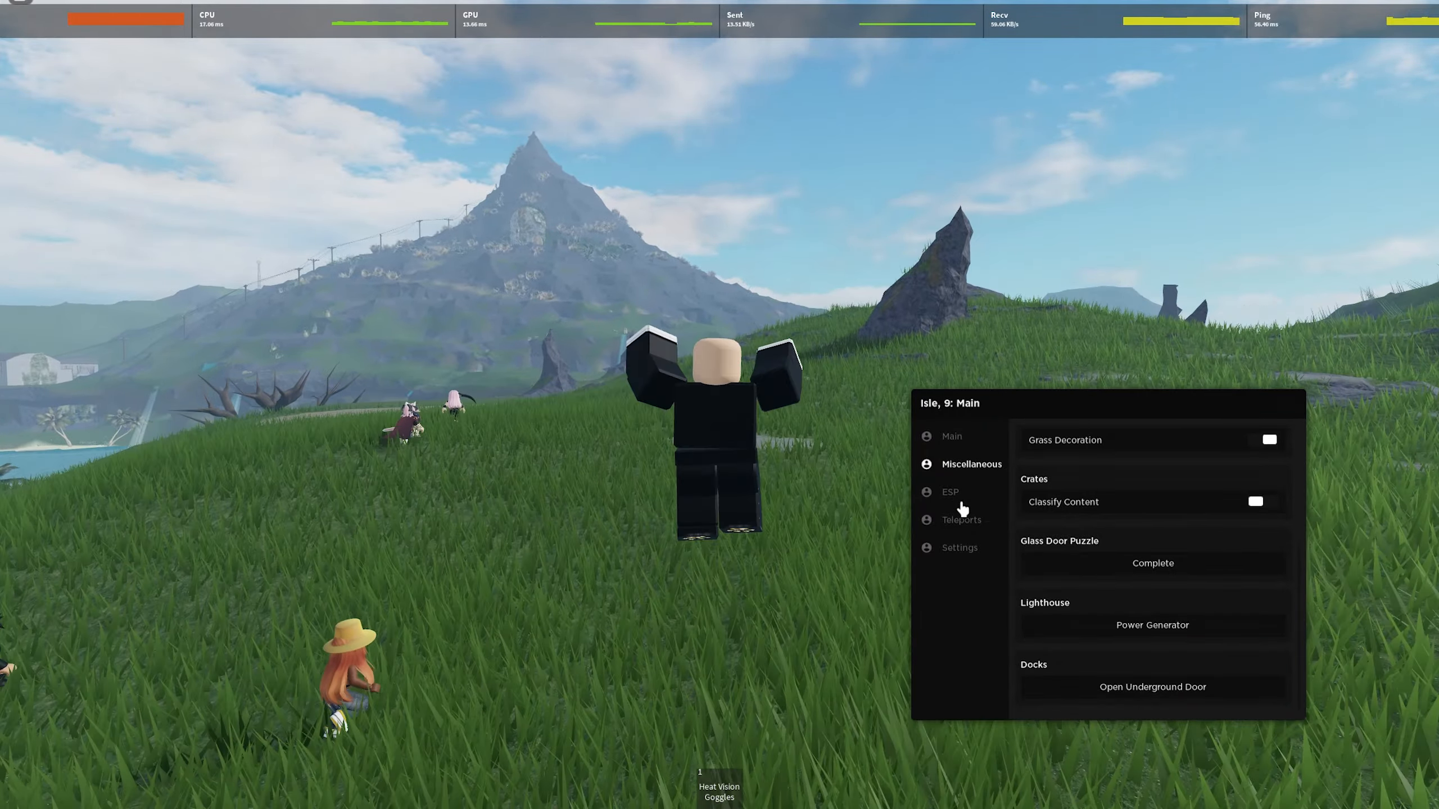
- Enable Tools ESP, scroll the other ESP sections, and switch to Teleports
click(950, 492)
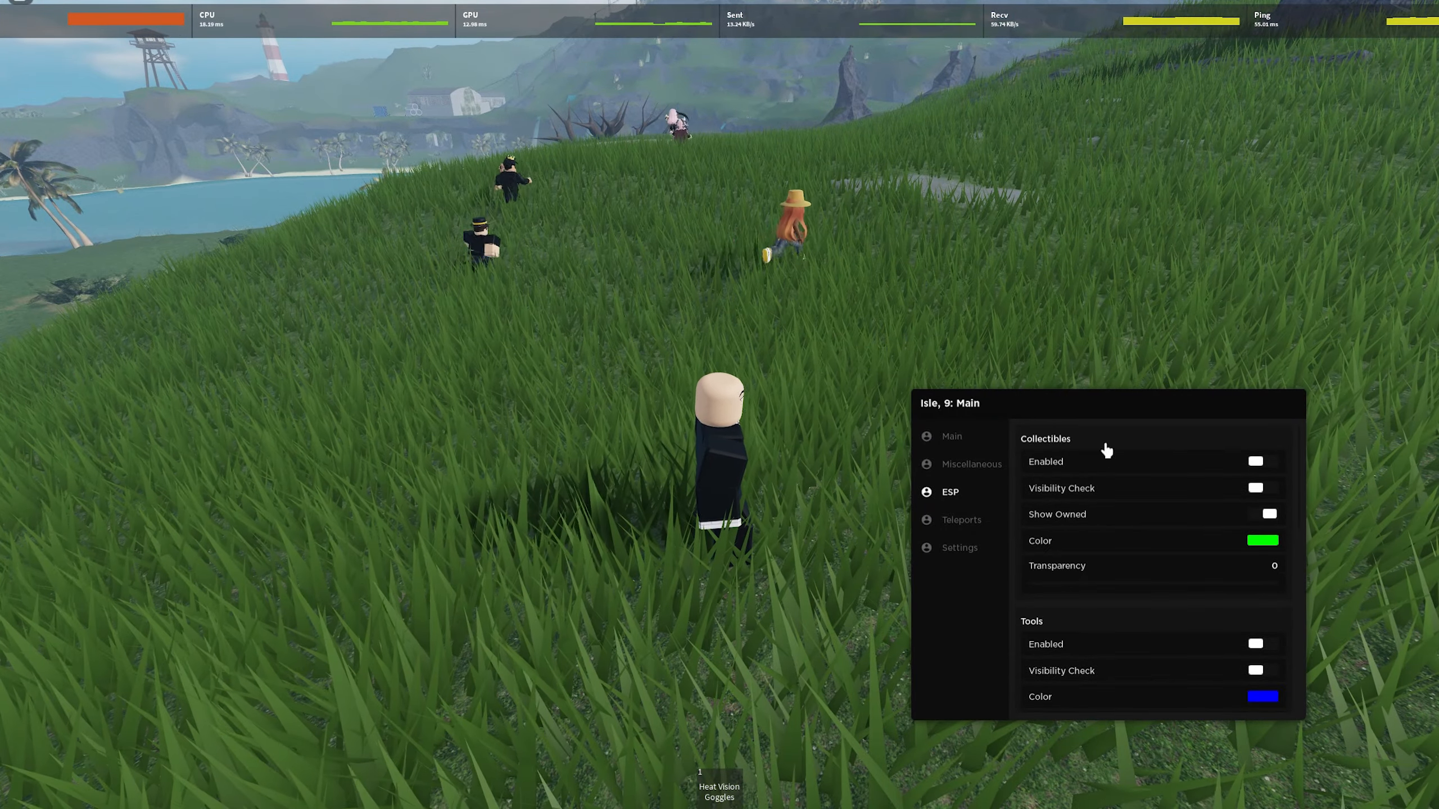
click(1261, 461)
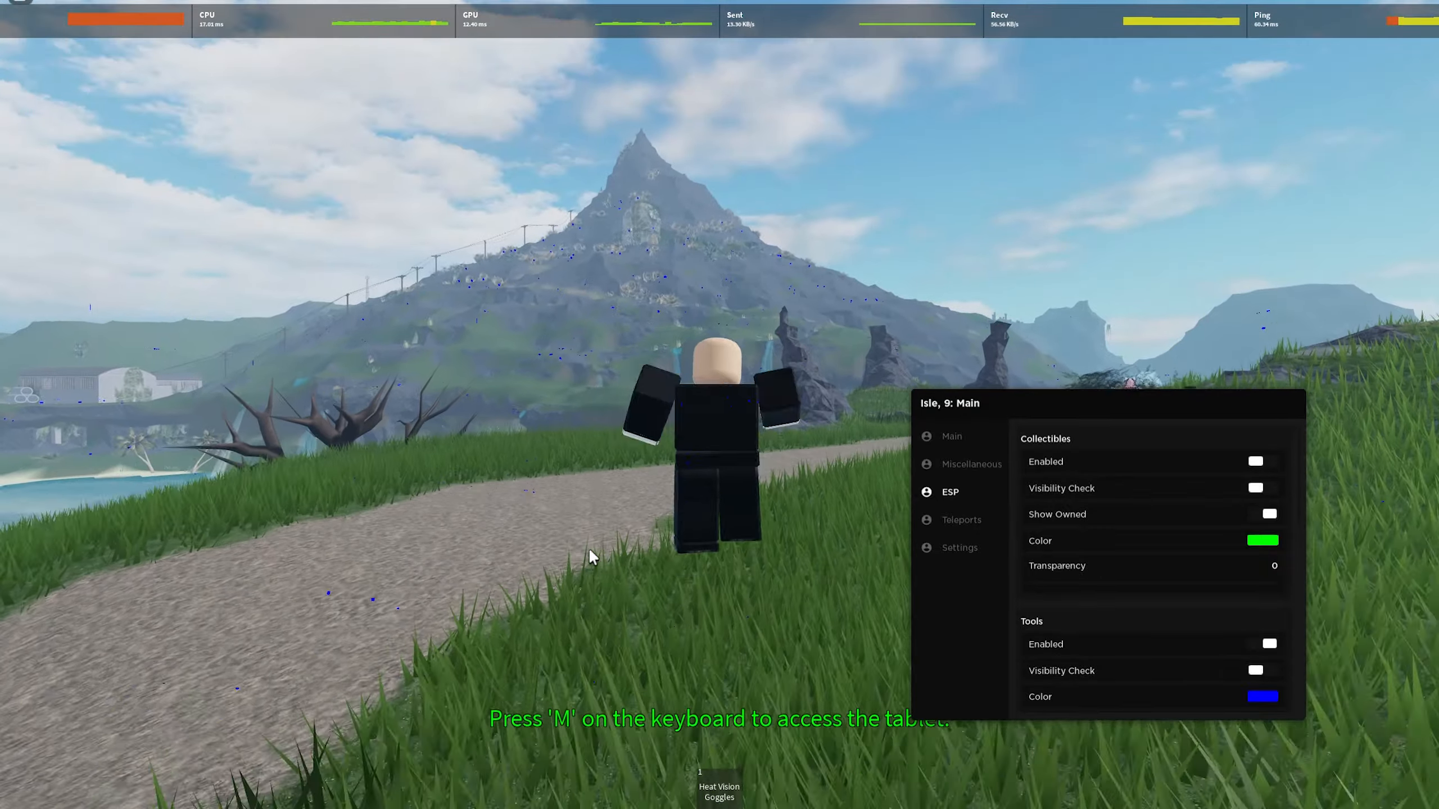
scroll(down, 3)
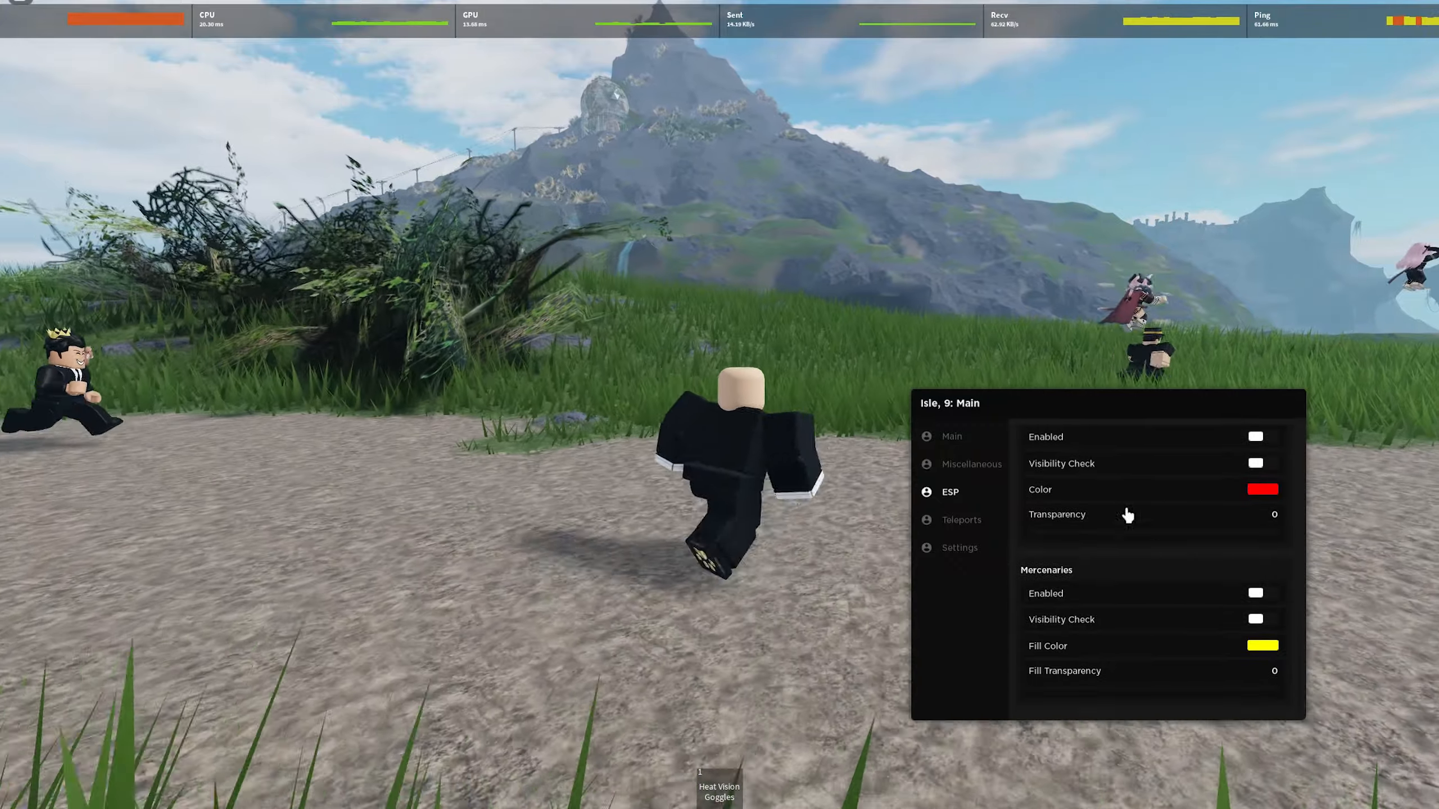
click(961, 520)
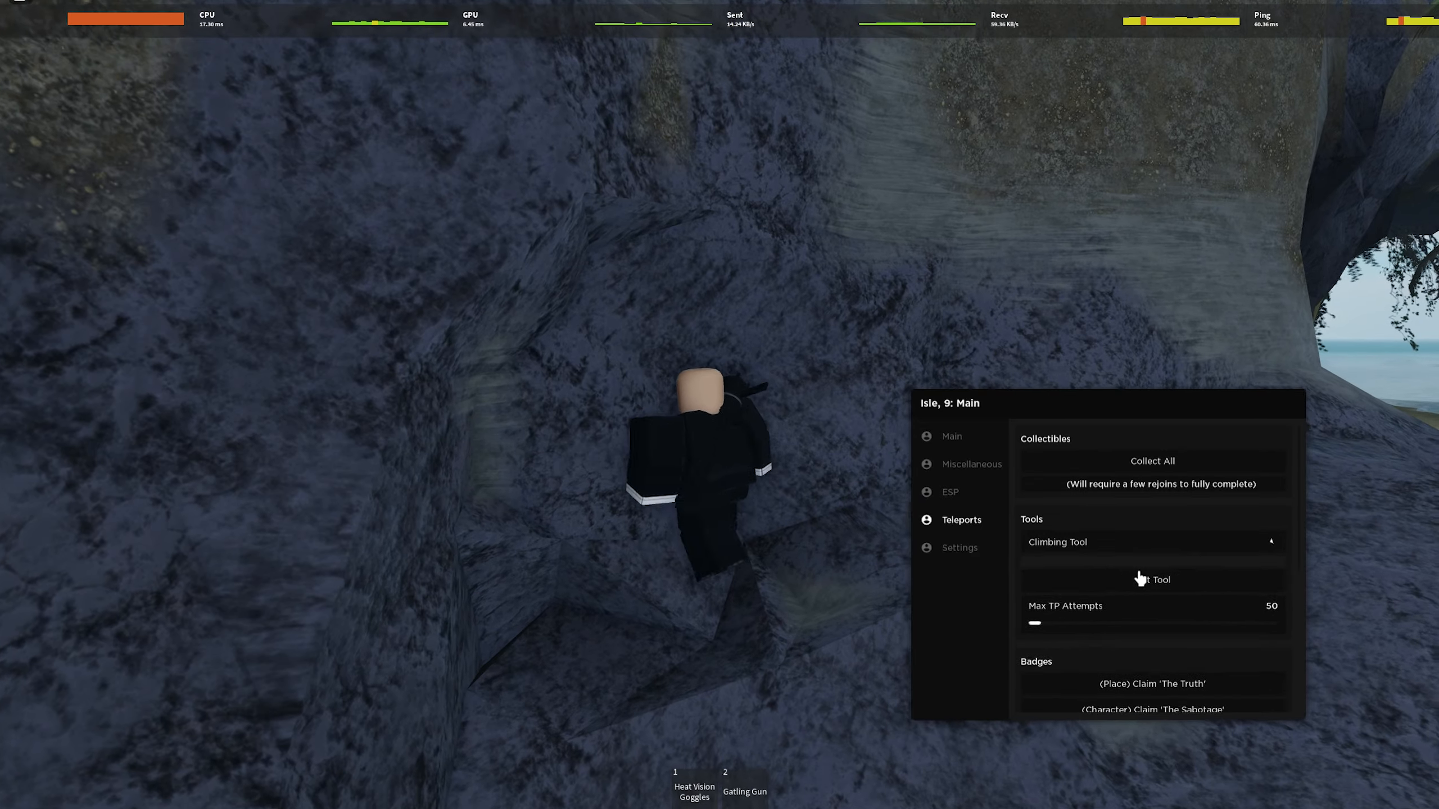
- Use Get Tool to teleport to and fetch the Climbing Tool
click(1152, 580)
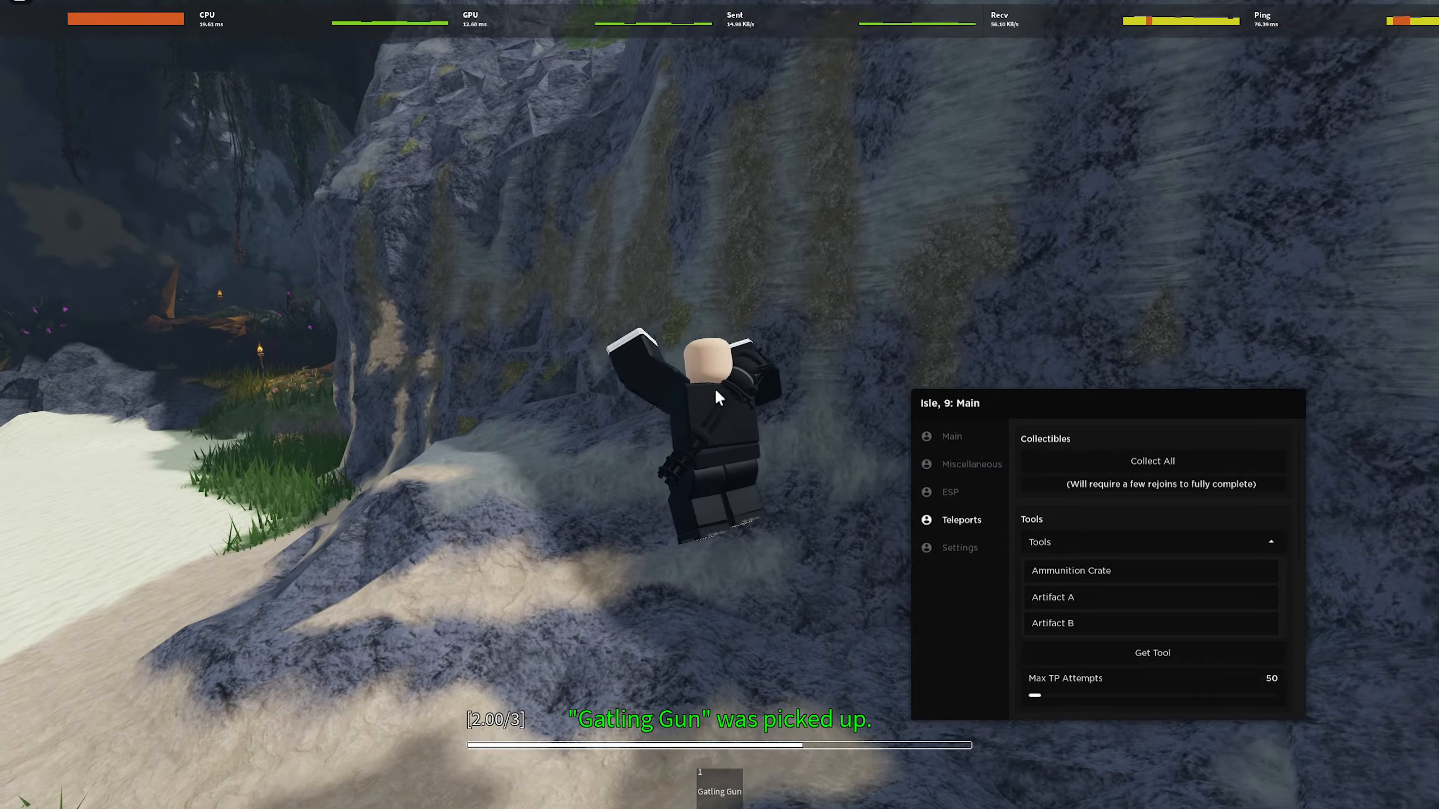
- Go back to the Main options, lower Jump Power, then return to ESP
click(971, 464)
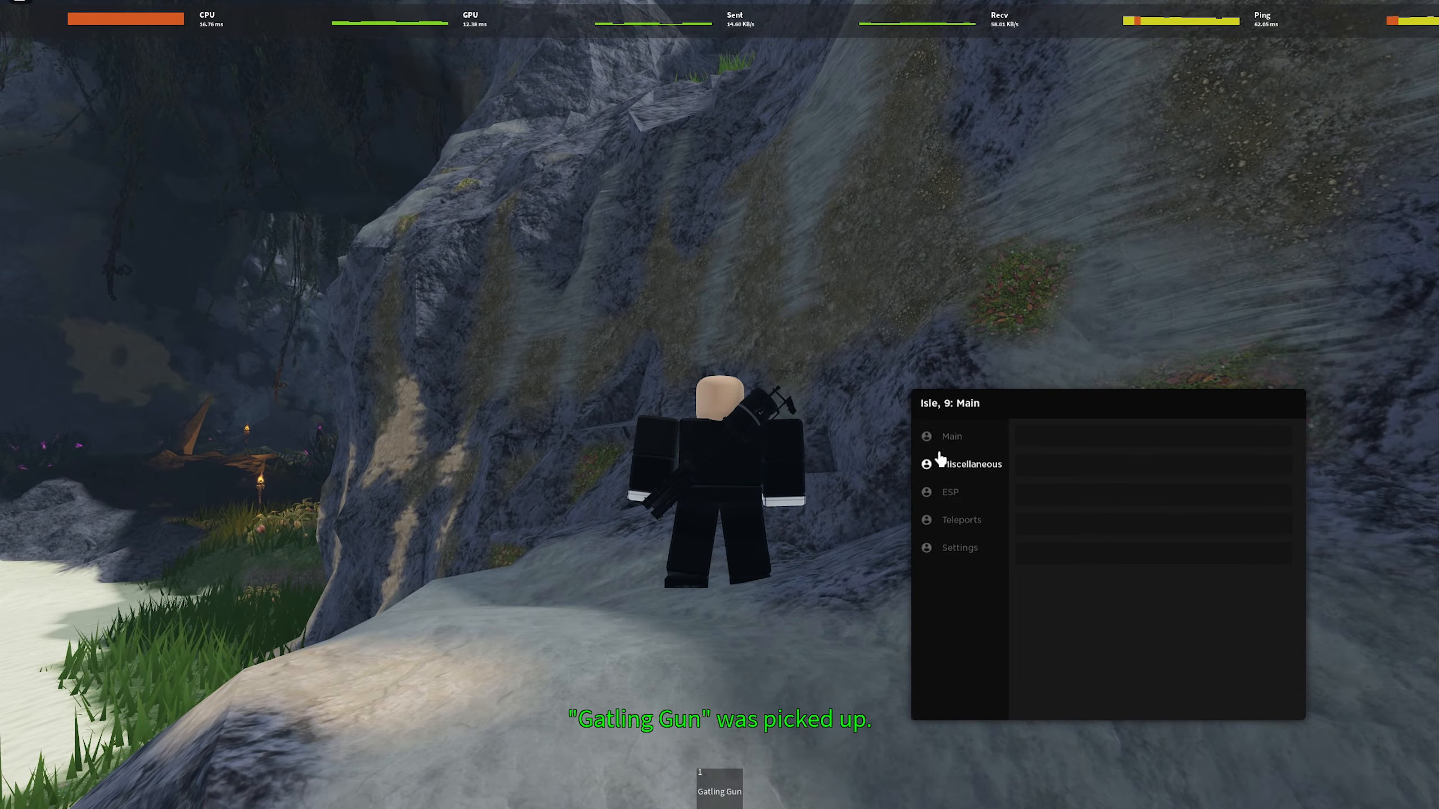
click(951, 437)
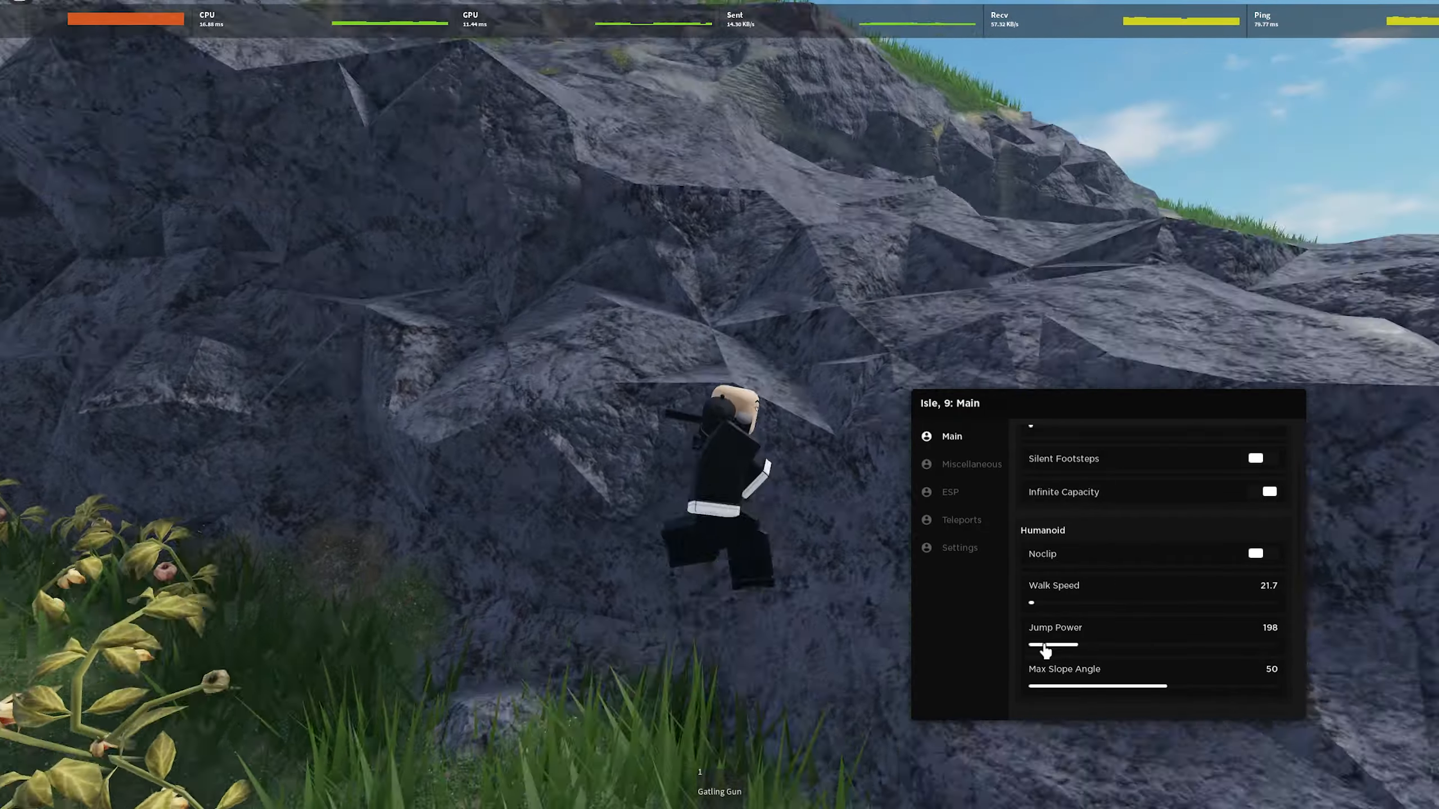
drag(1053, 644, 1032, 644)
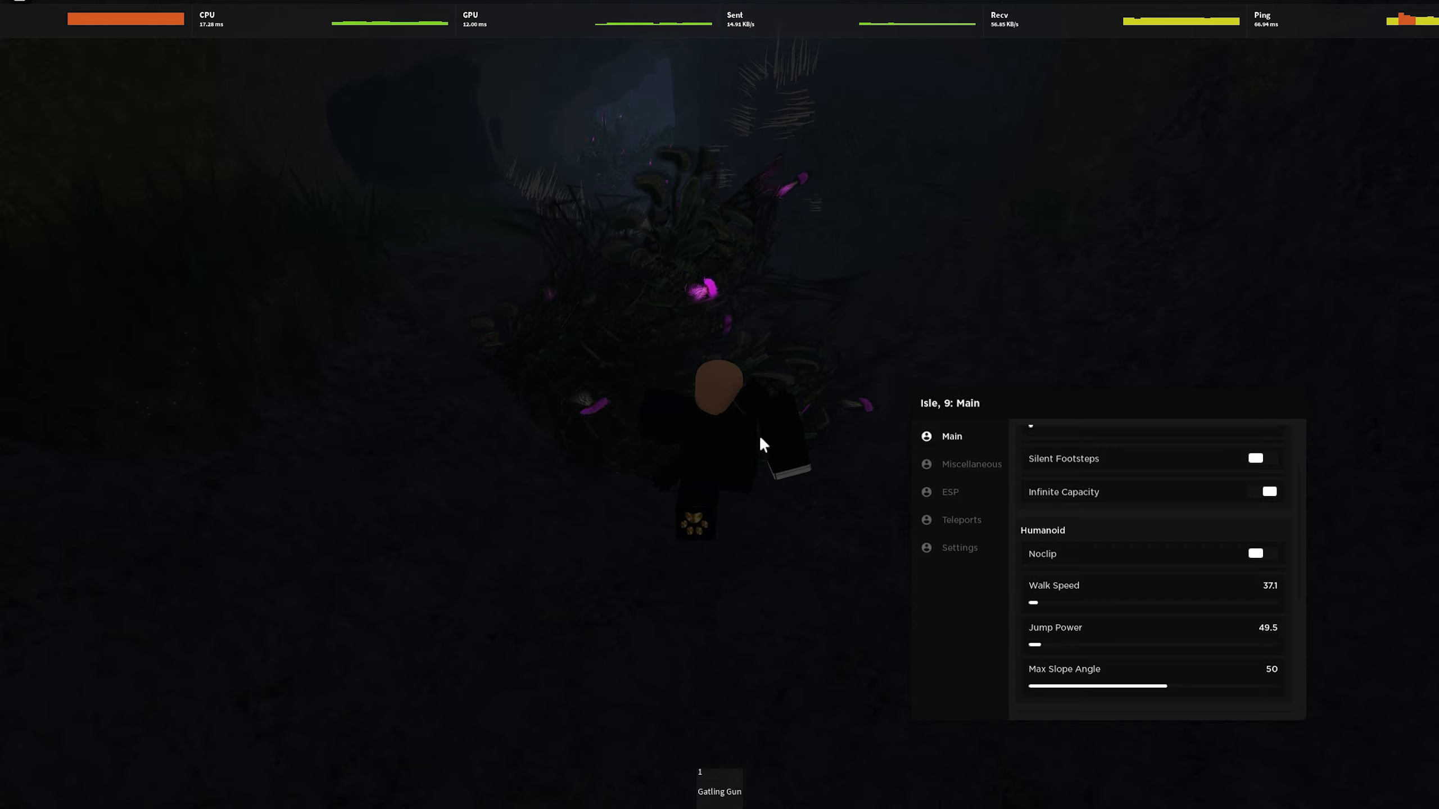
click(950, 492)
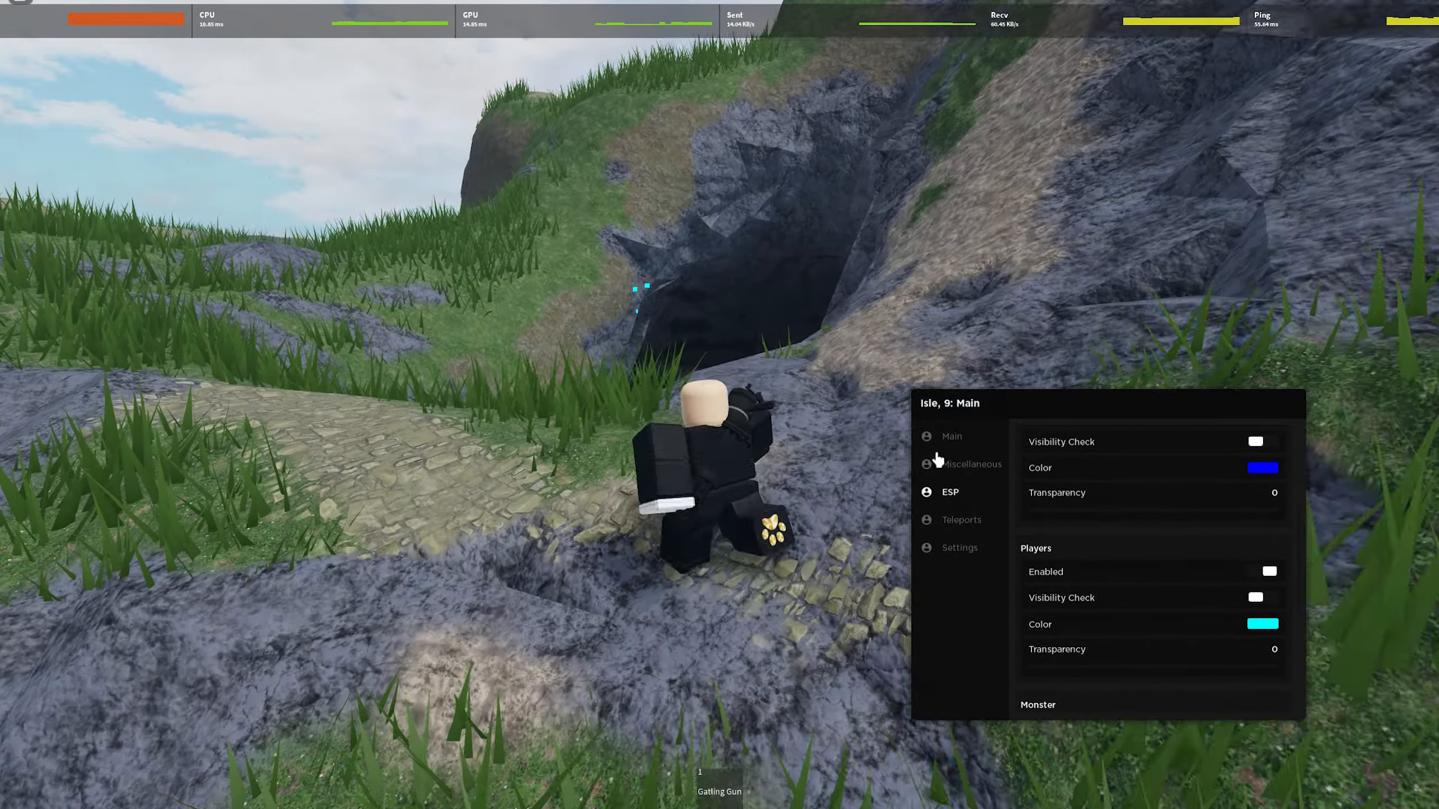
- Raise Walk Speed to about 207 from the Main options
click(951, 437)
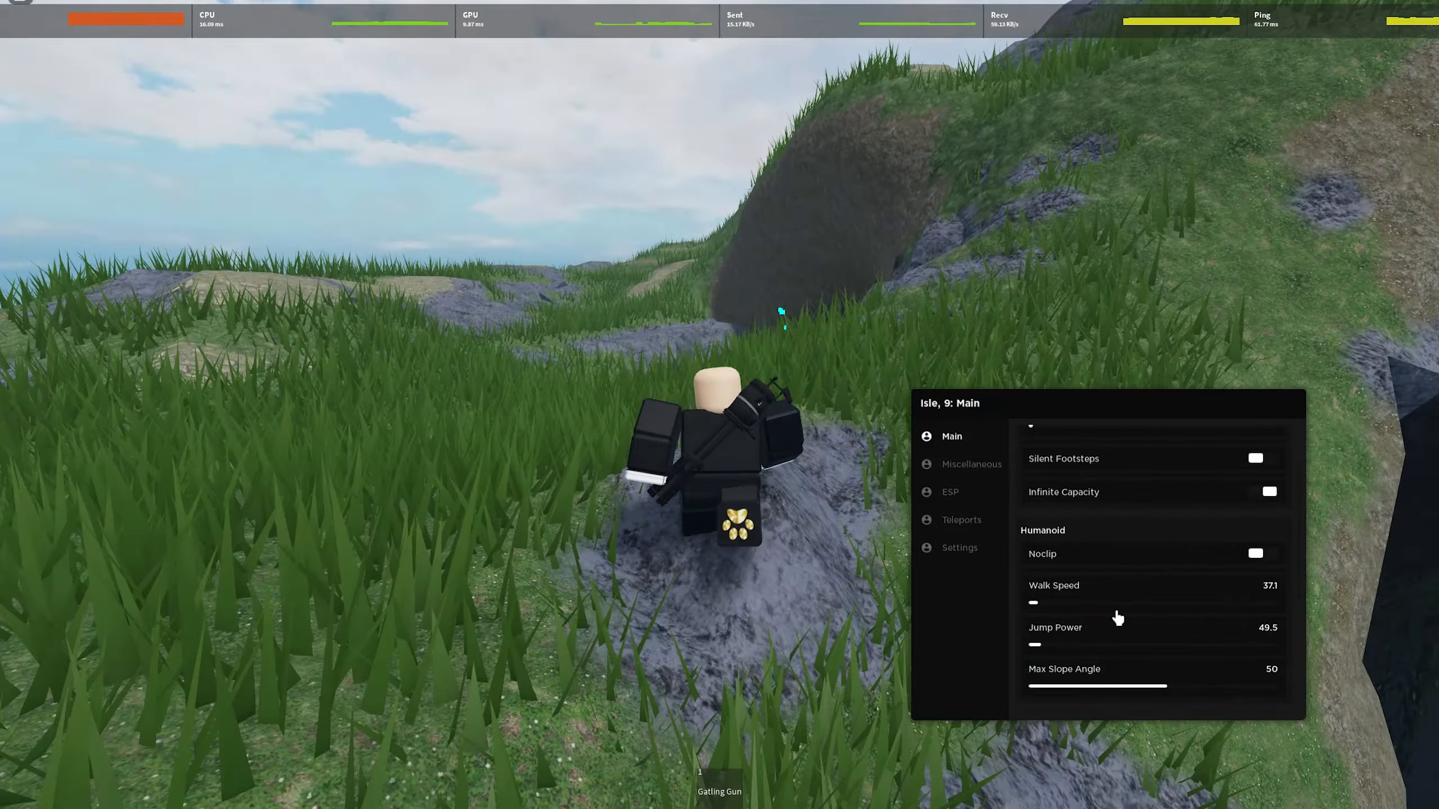
drag(1033, 603, 1078, 603)
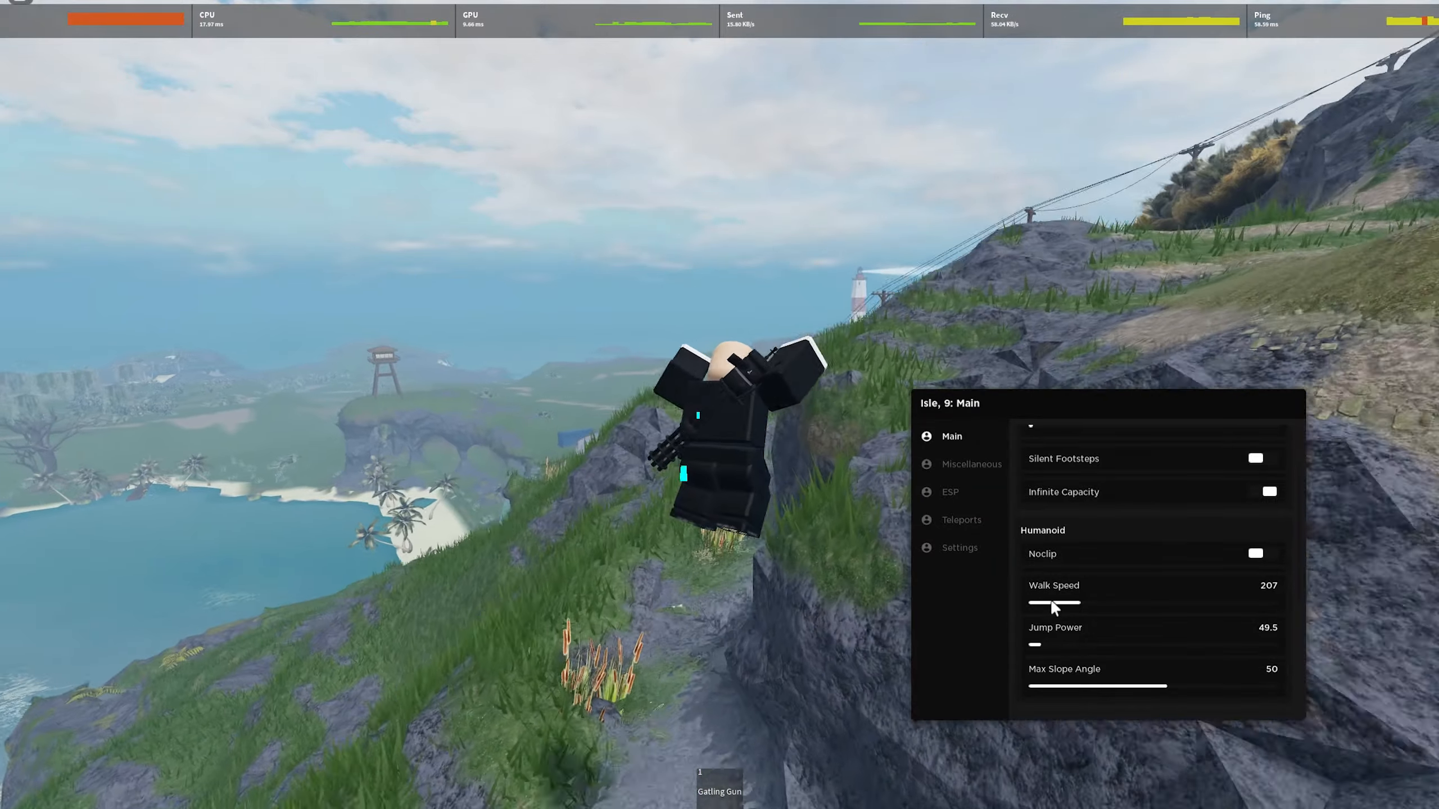
click(950, 492)
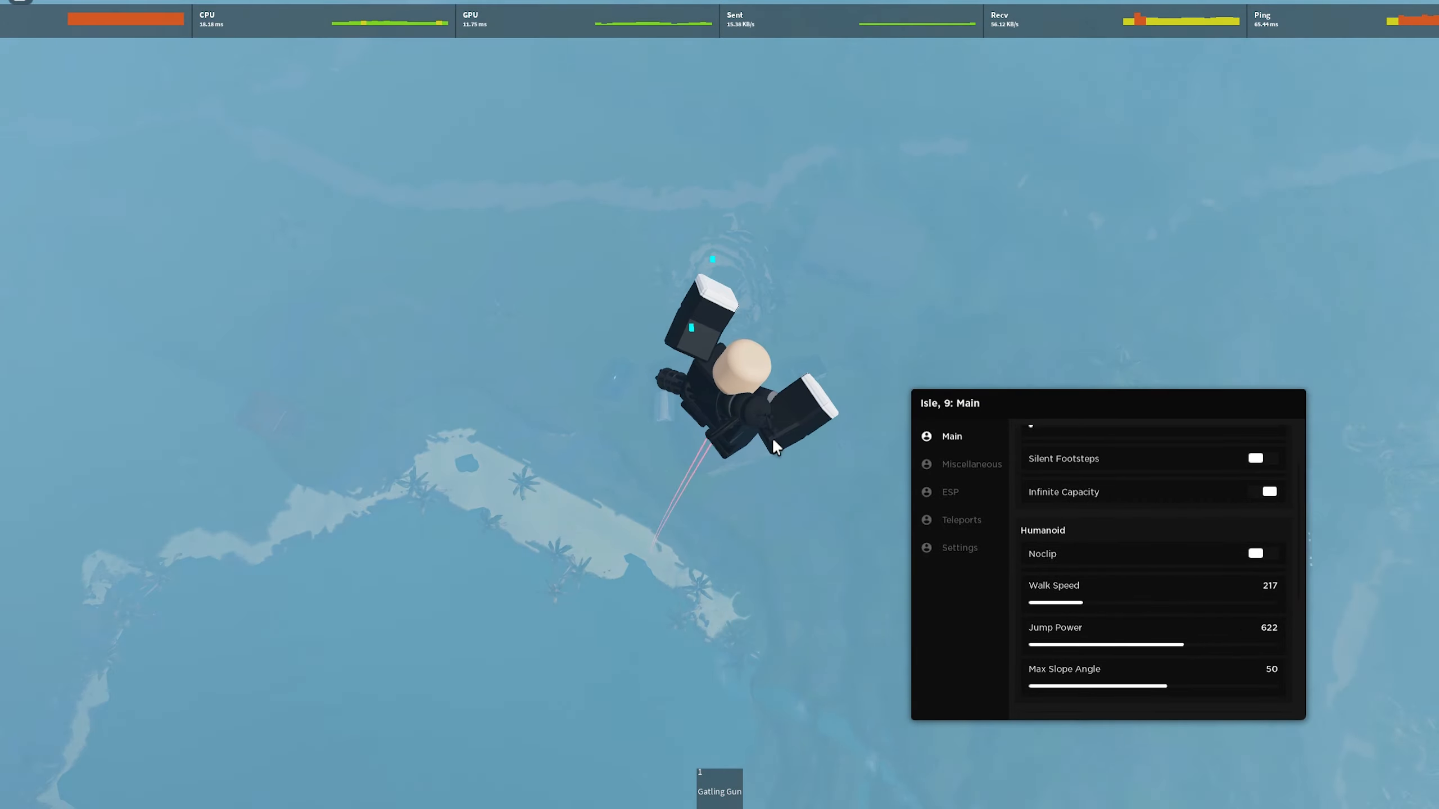
- Lower Jump Power to 130 and Walk Speed to about 25
drag(1184, 644, 1055, 644)
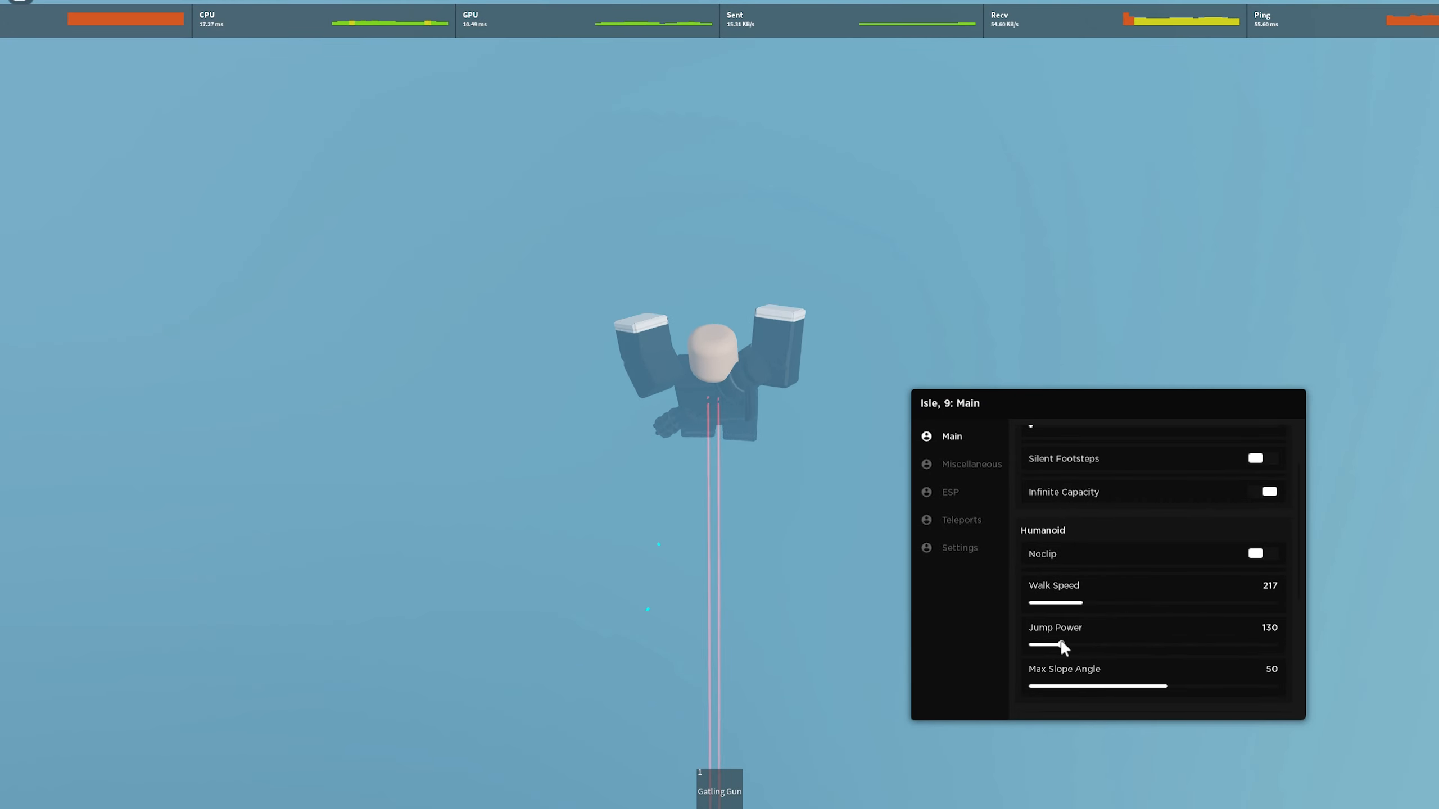
drag(1090, 603, 1037, 603)
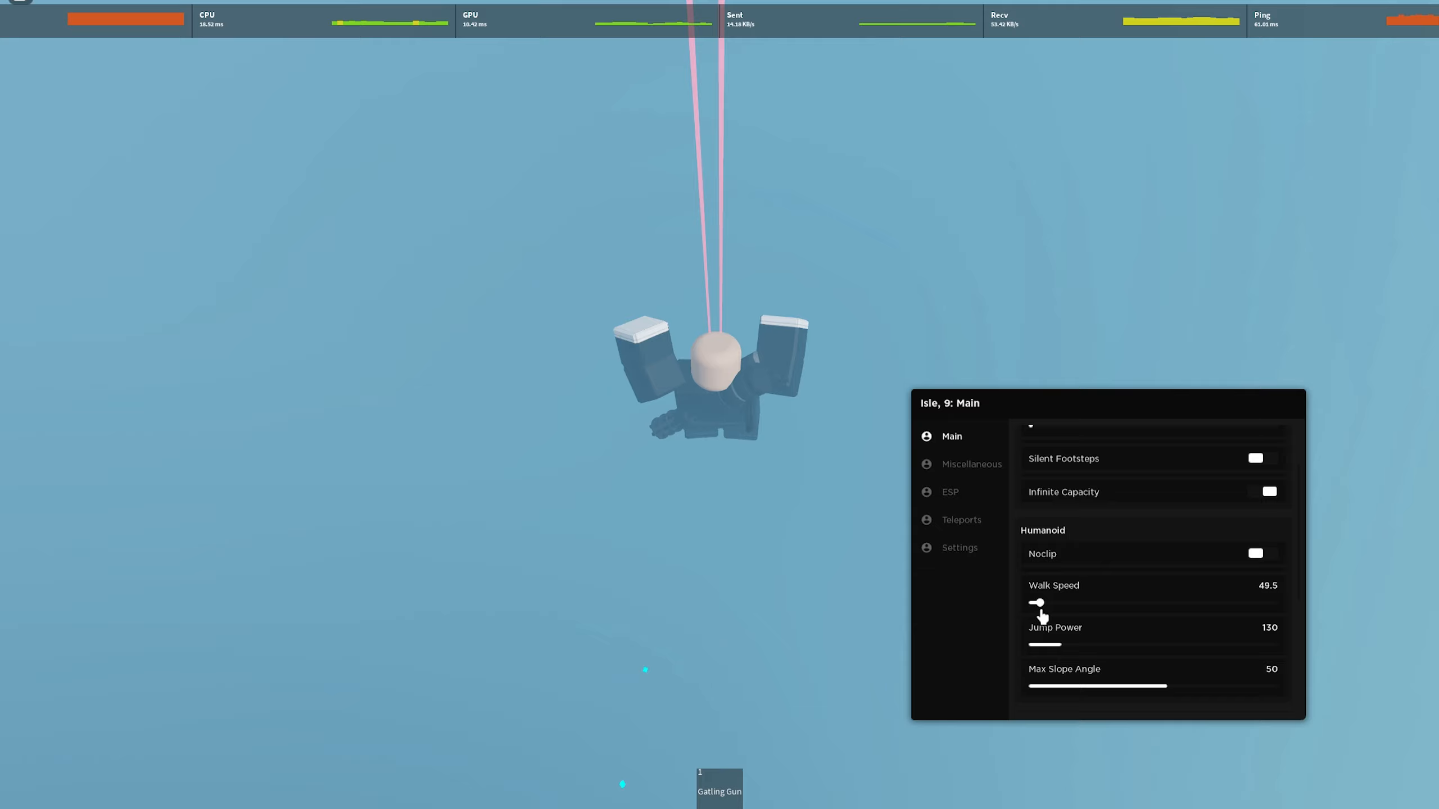
drag(1035, 603, 1031, 603)
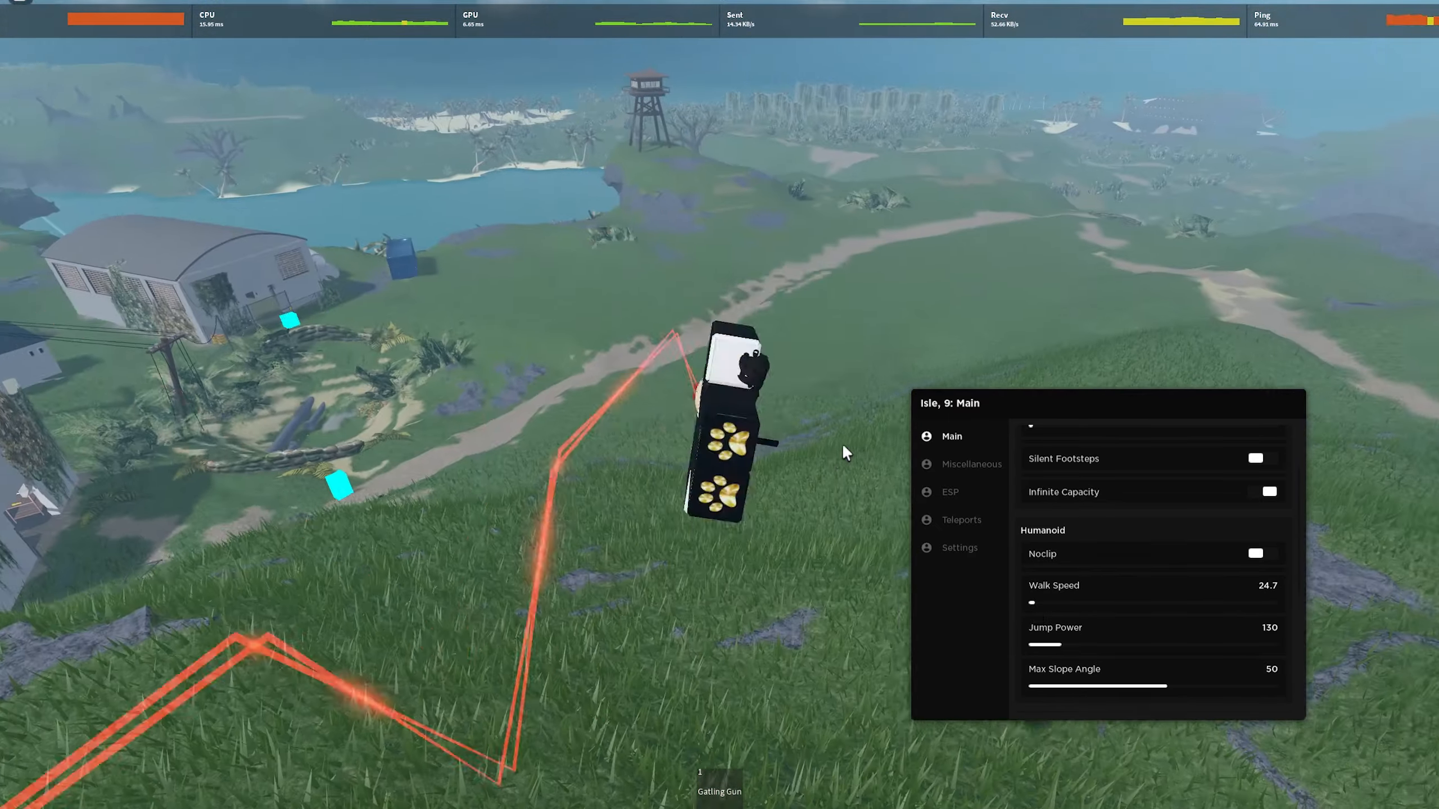
click(950, 492)
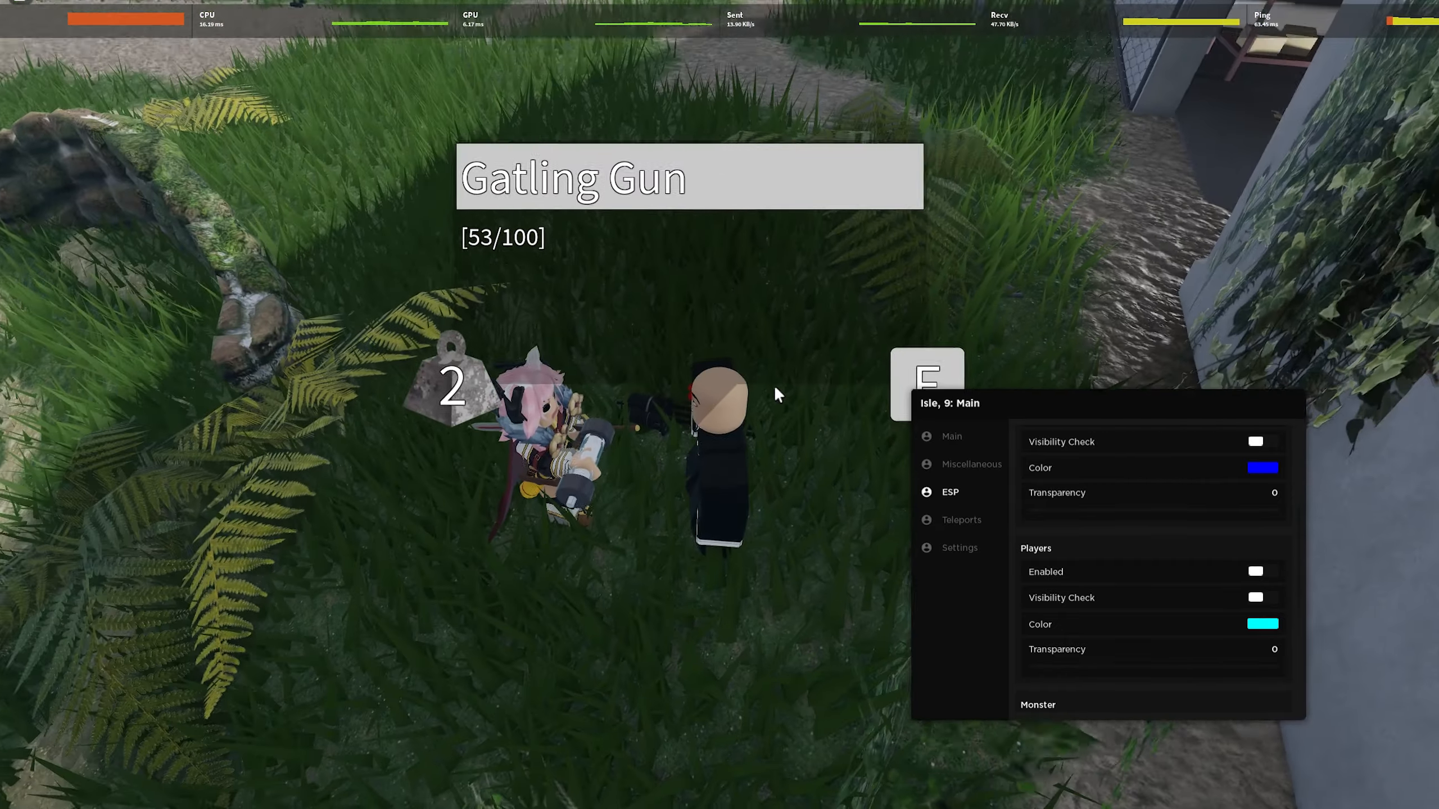
- Switch from the ESP settings to the Teleports options
click(962, 520)
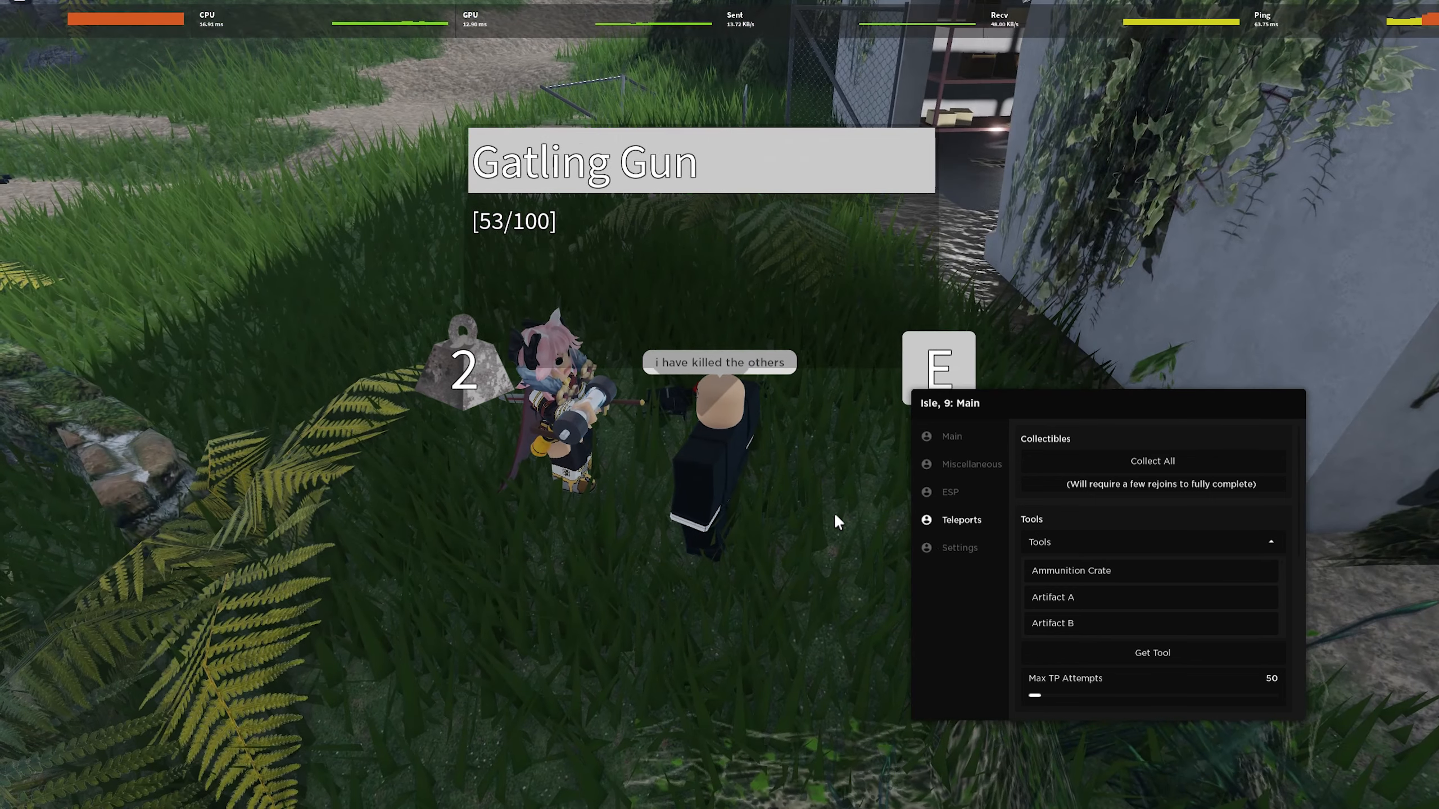
scroll(down, 3)
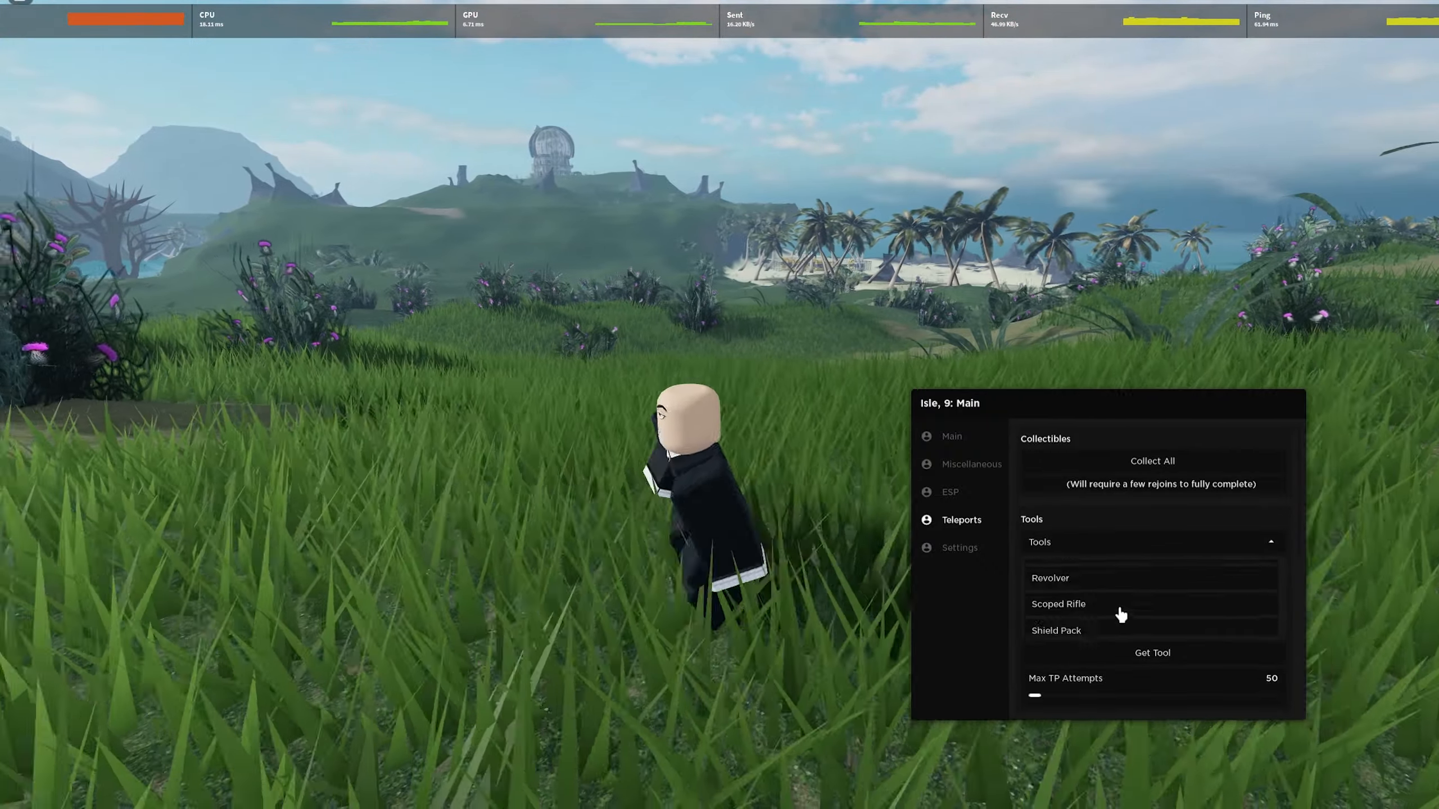
scroll(down, 3)
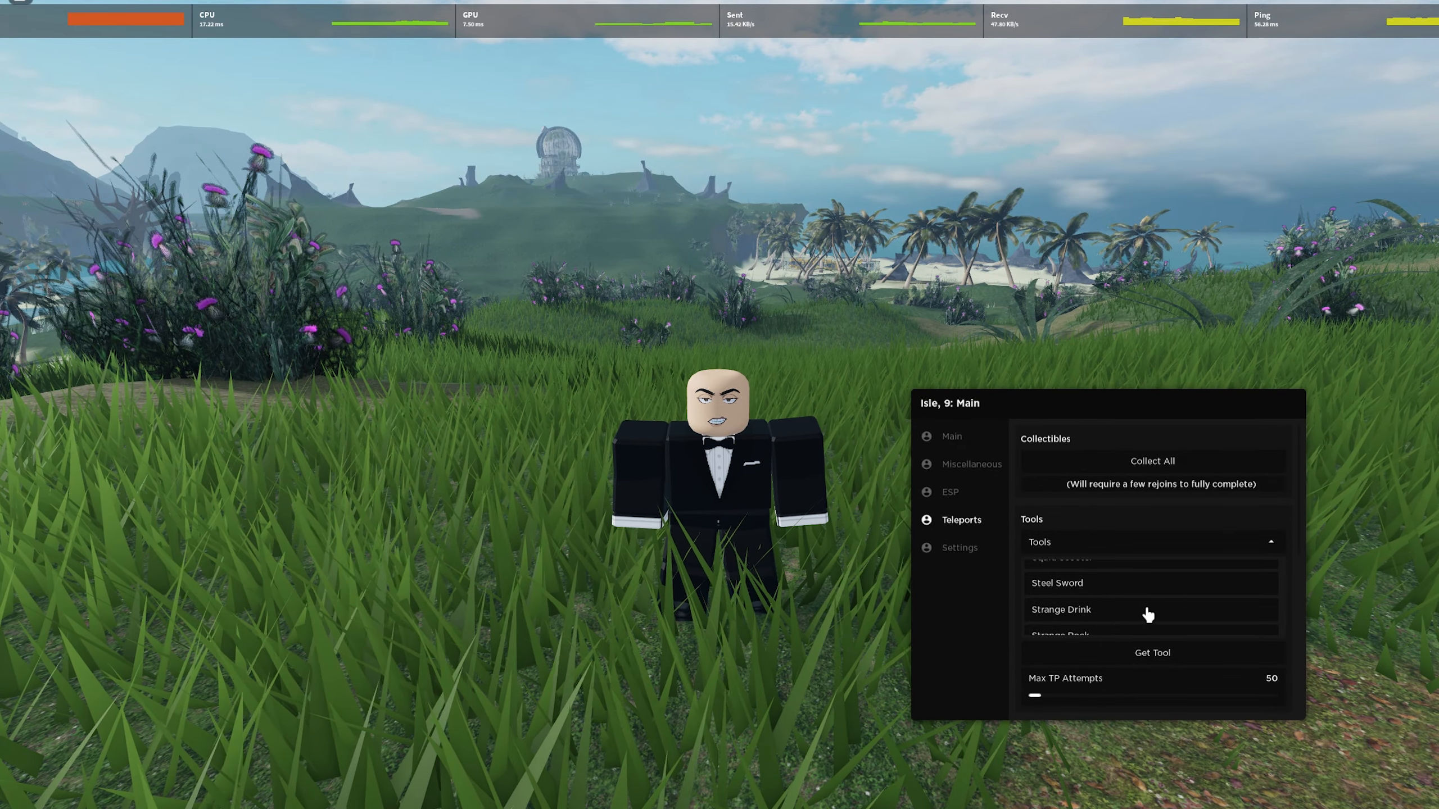